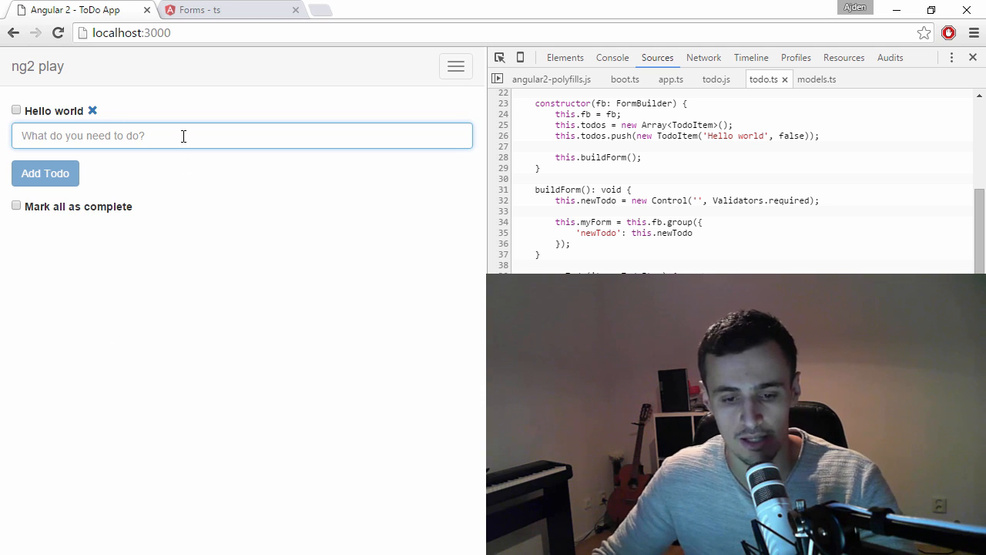
- Trigger the required-field warnings, then add a second todo item below Hello world
text(sadasda)
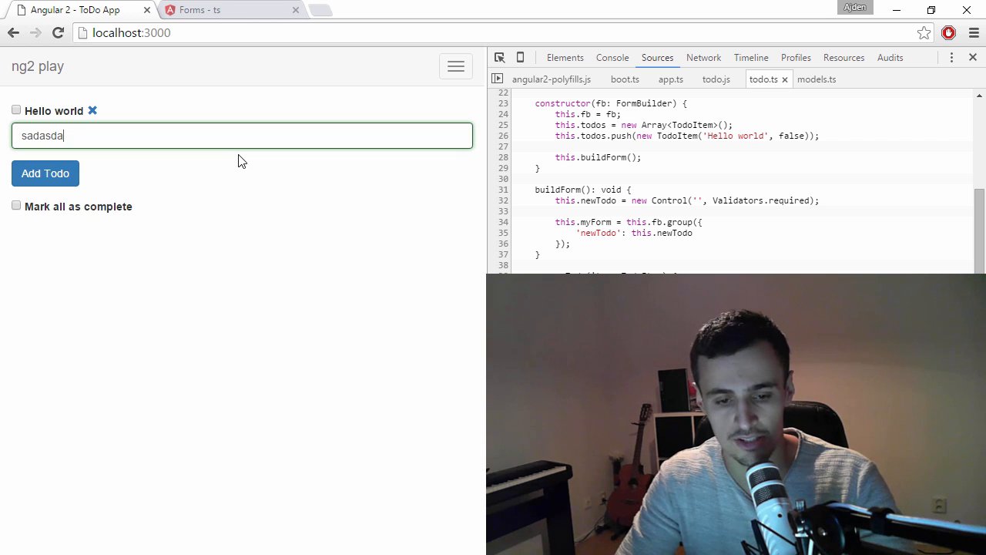
text(sd)
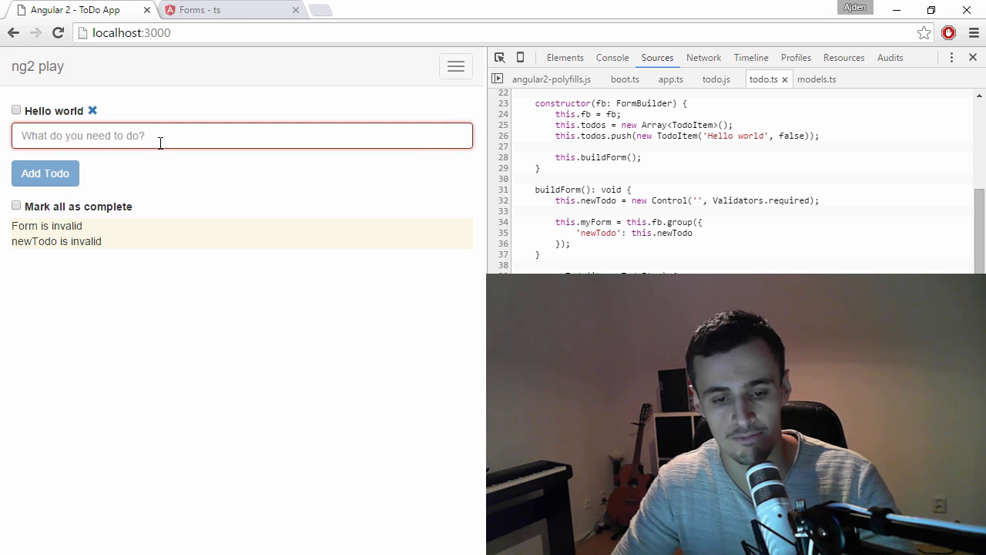
text(asdasdasd)
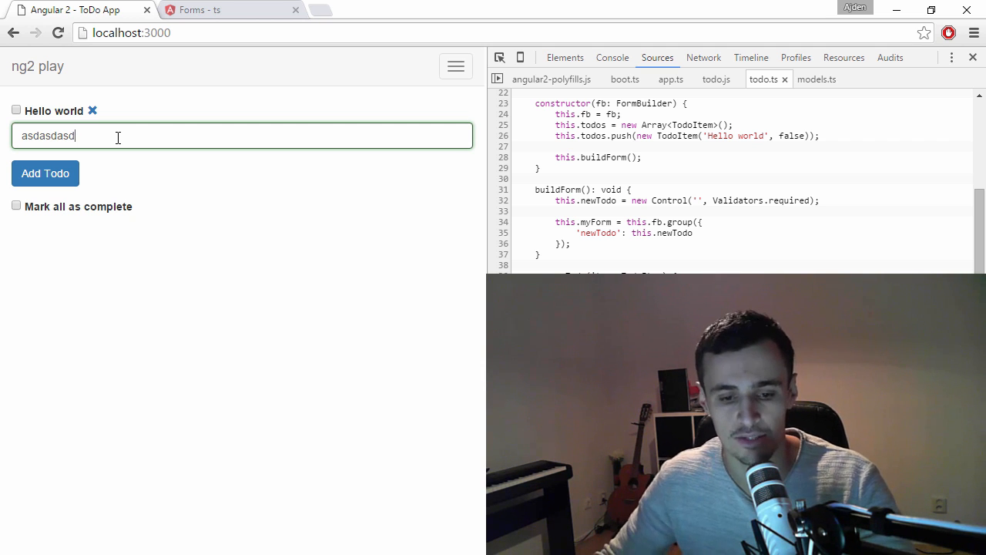
mouse_move(34, 164)
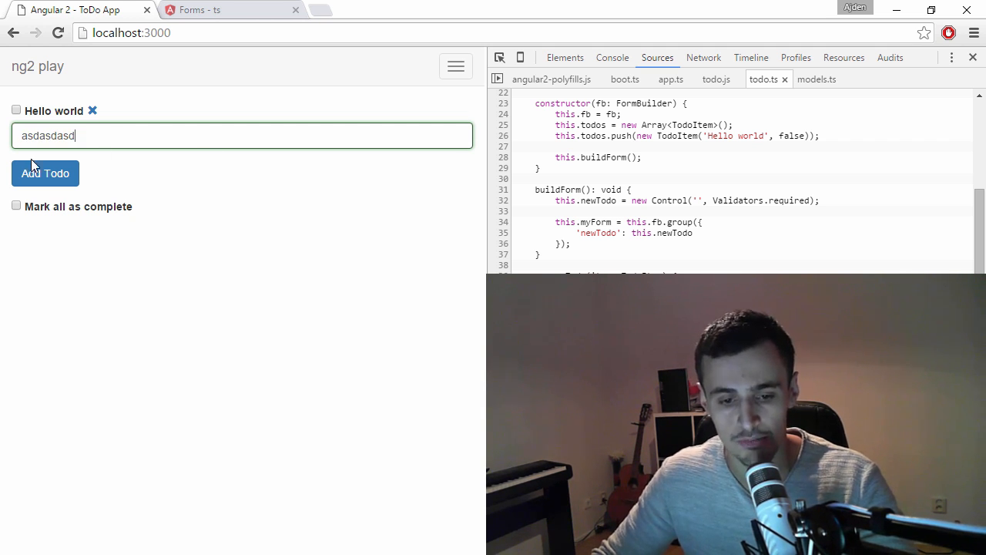
click(45, 173)
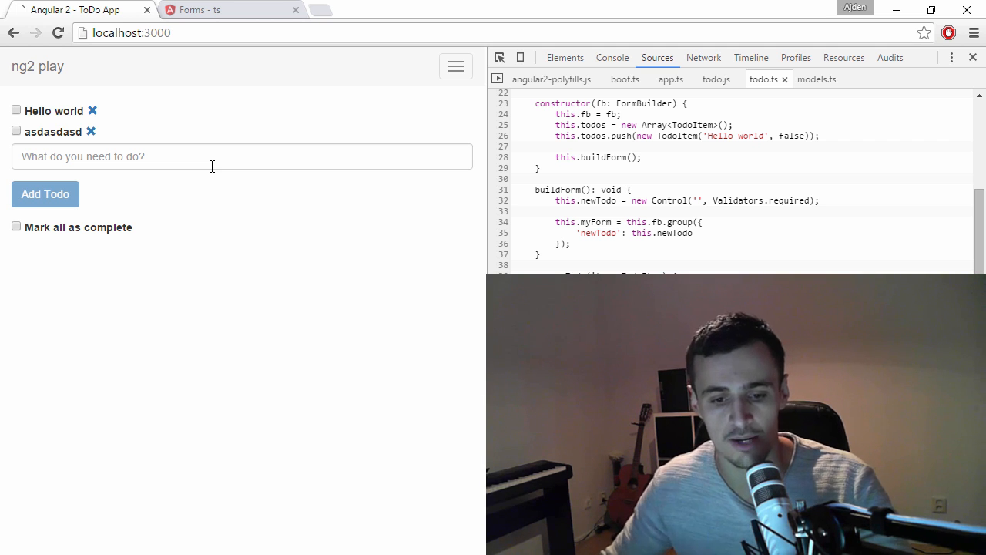
- Refocus the todo input and switch over to the editor with todo.html
click(241, 157)
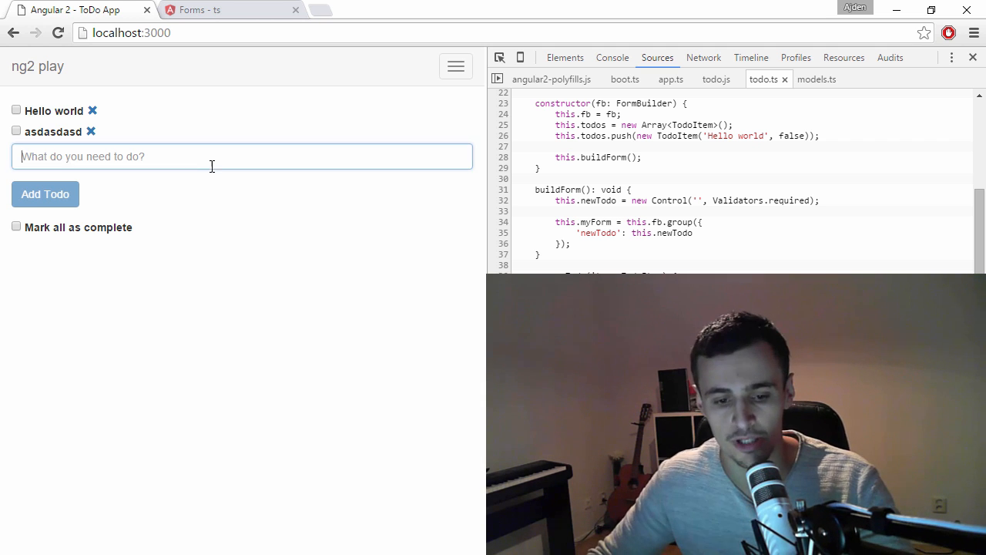
key(alt+tab)
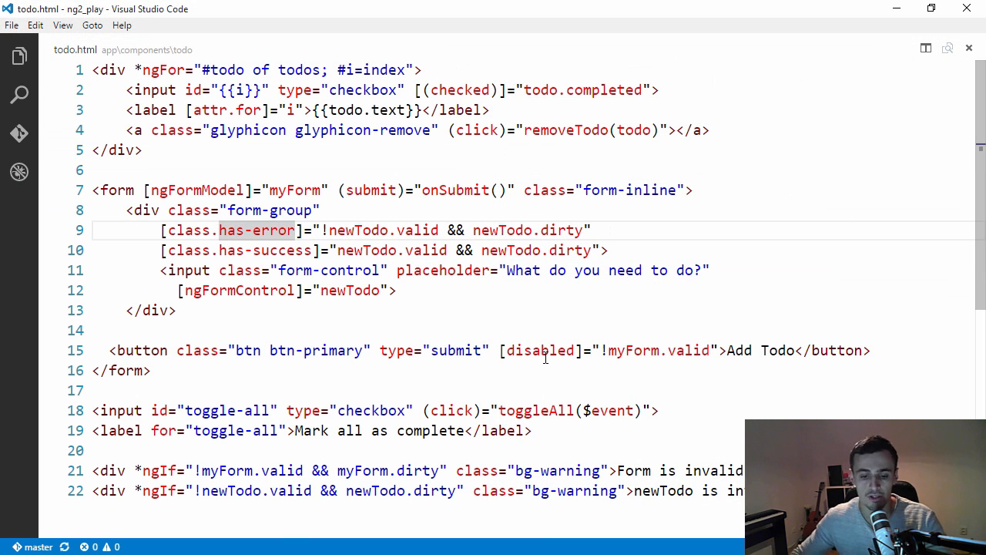
- Add a #spy variable to the newTodo input and print {{spy.className}} beside it
double_click(360, 229)
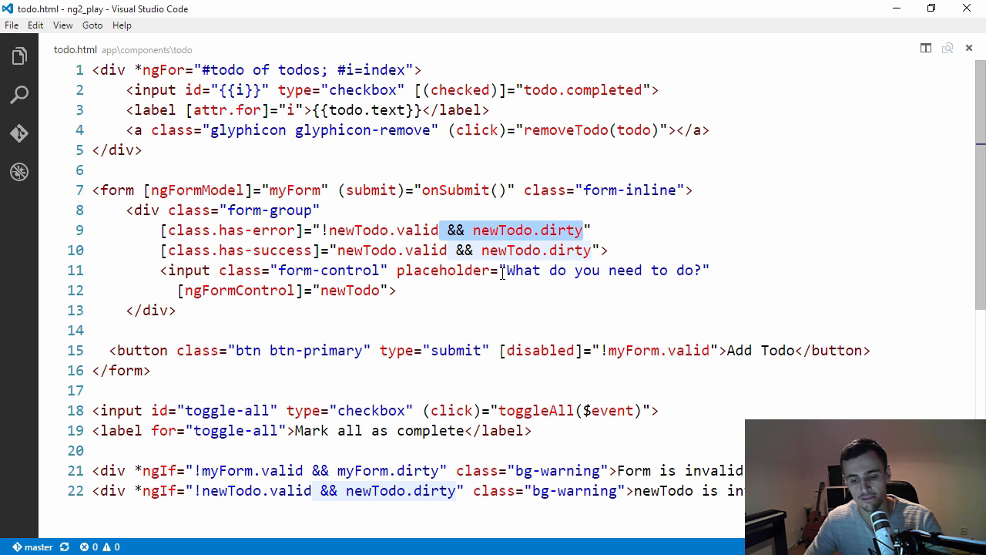
click(585, 270)
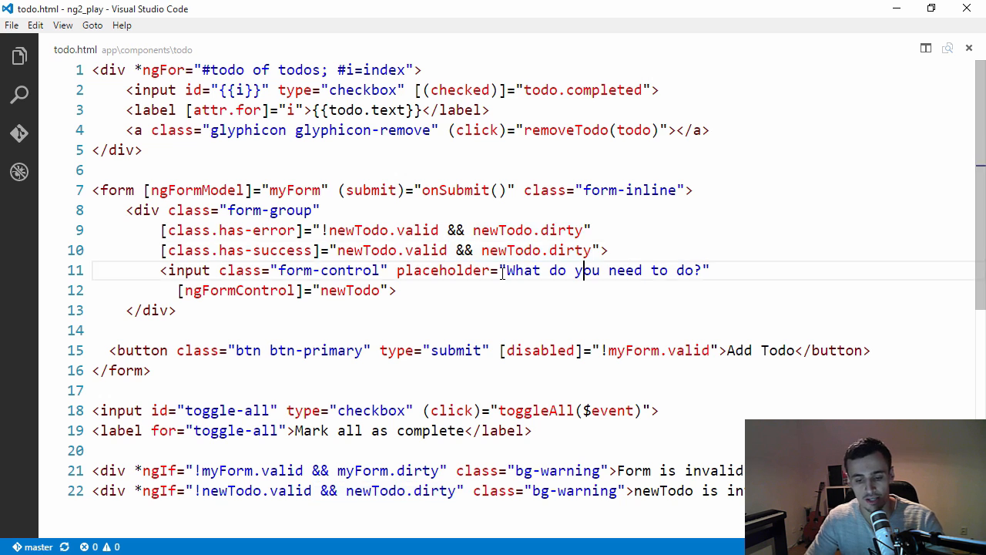
text(#)
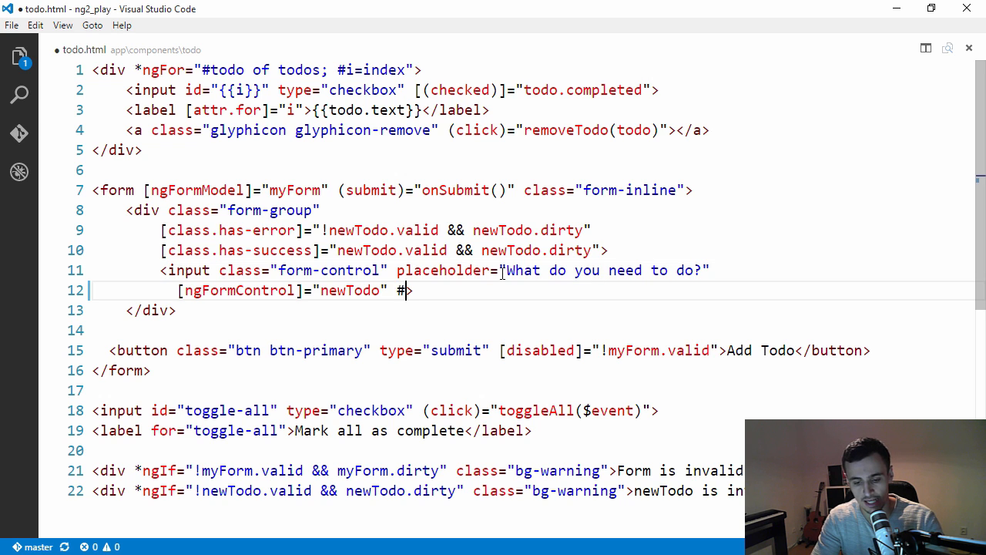
text(spy>)
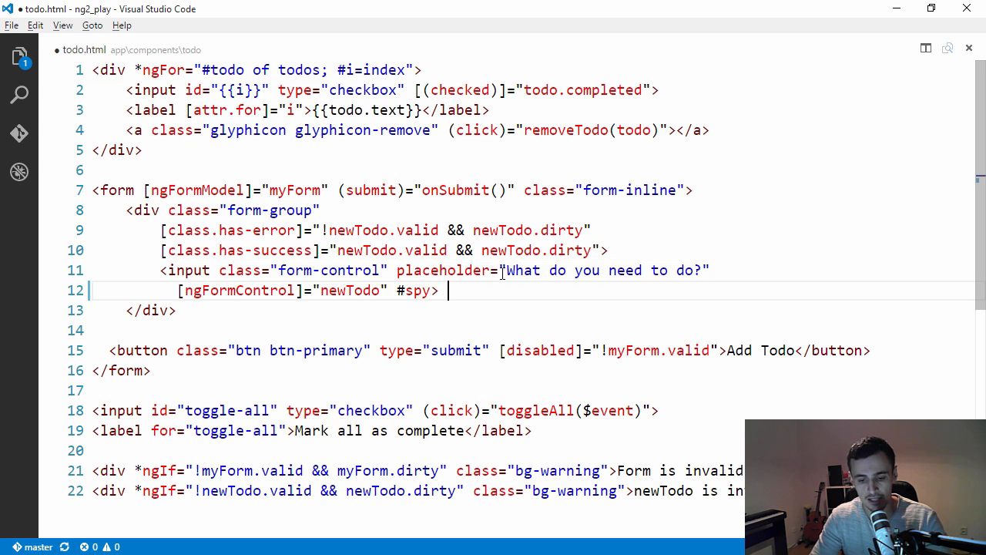
text({{spy.}})
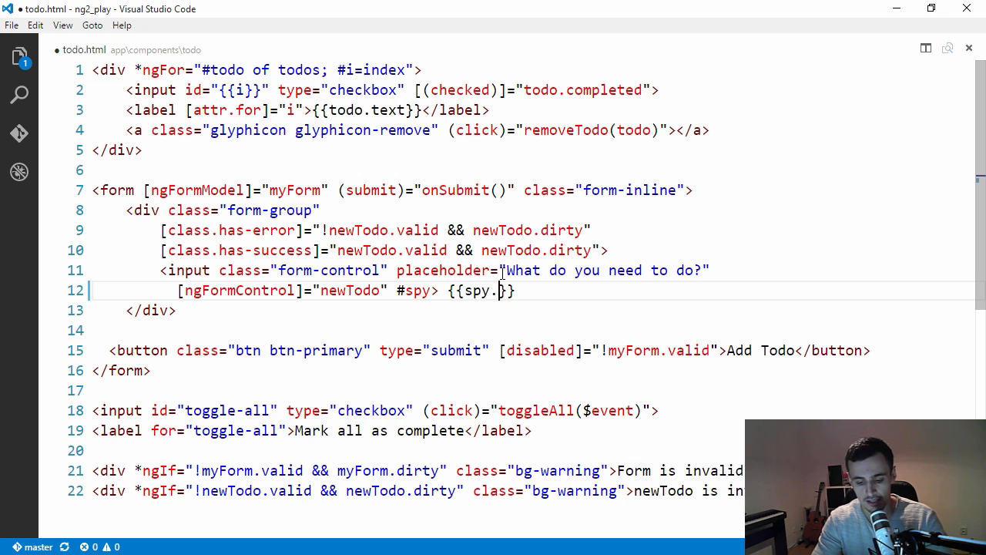
text(className)
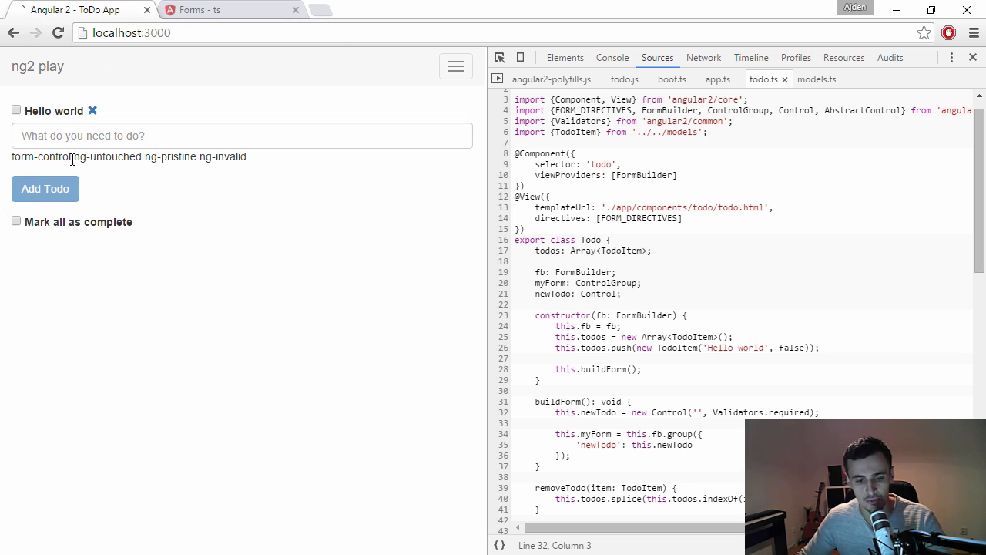
mouse_move(86, 175)
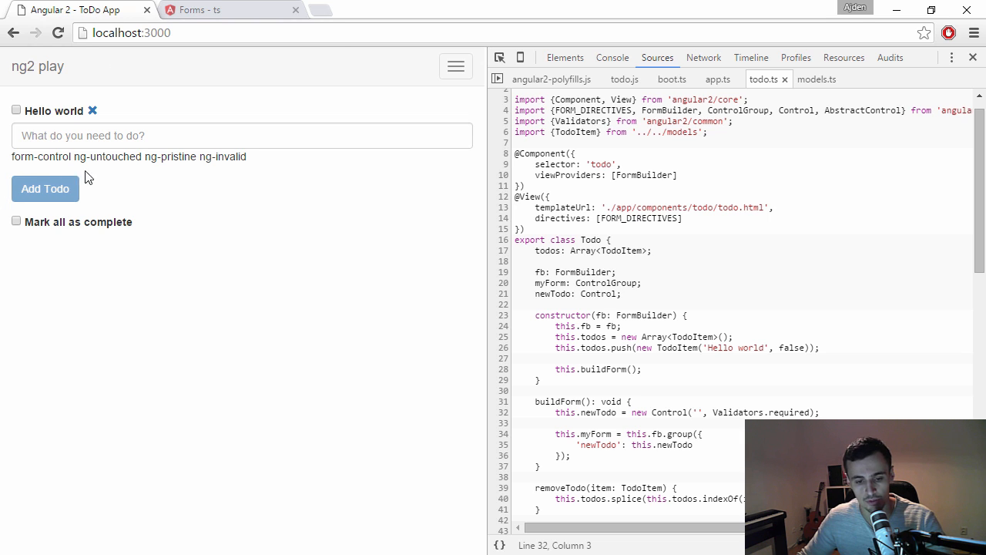
mouse_move(145, 160)
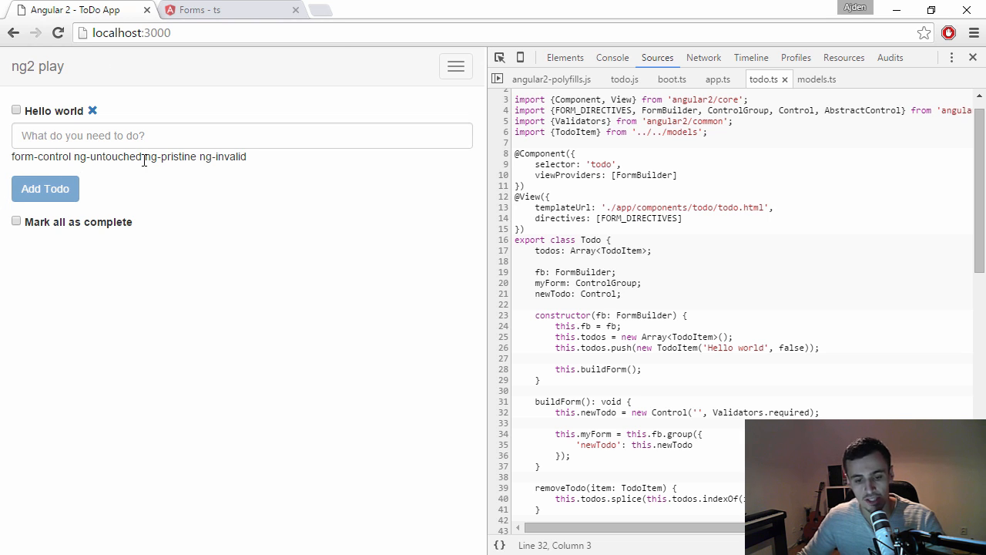
mouse_move(198, 169)
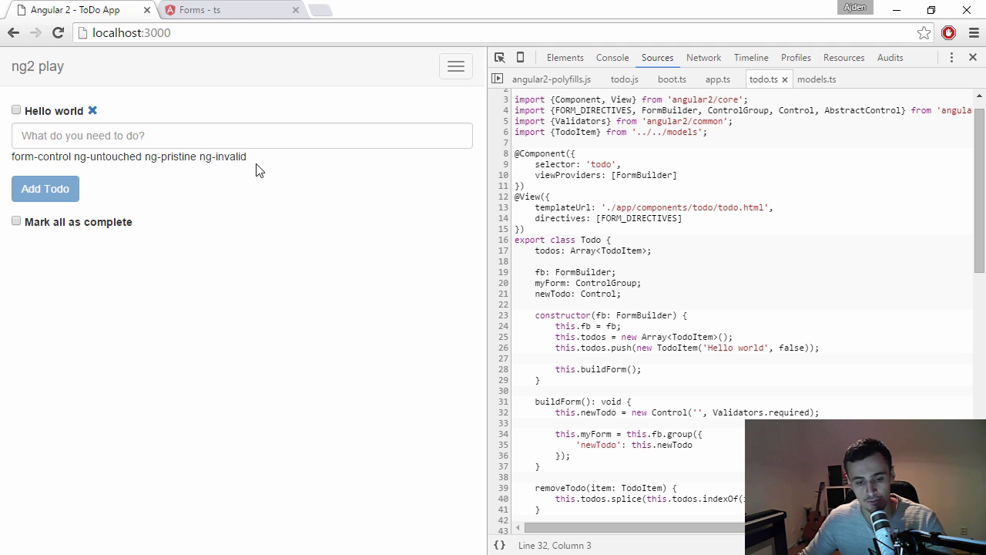
mouse_move(293, 237)
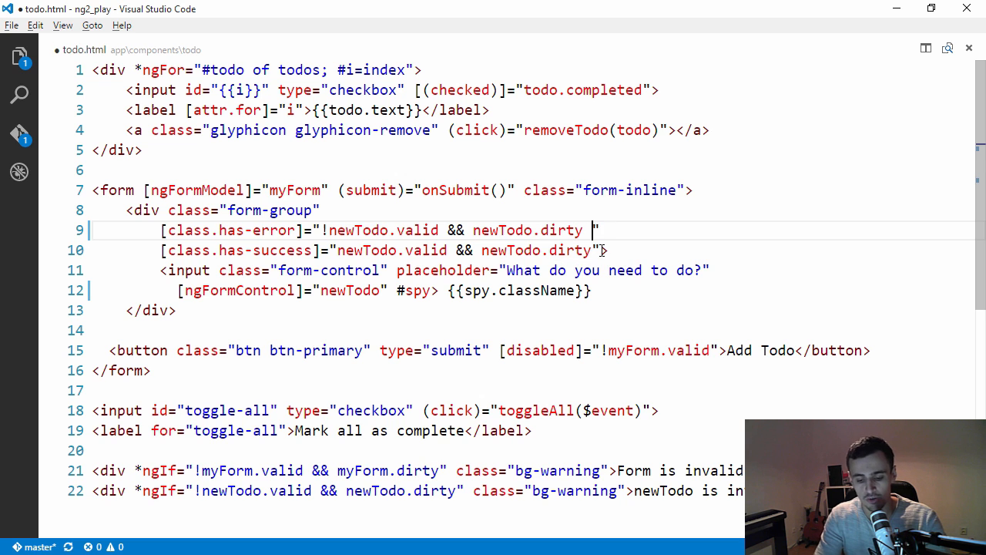
- Append && newTodo.pristine to the [class.has-error] expression on line 9
text(&& newTodo.pristin)
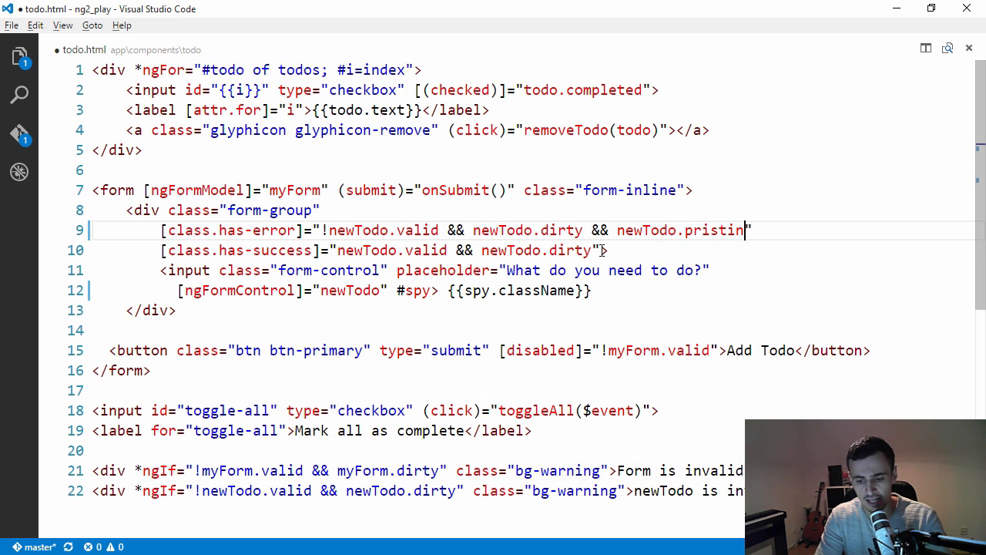
text(e)
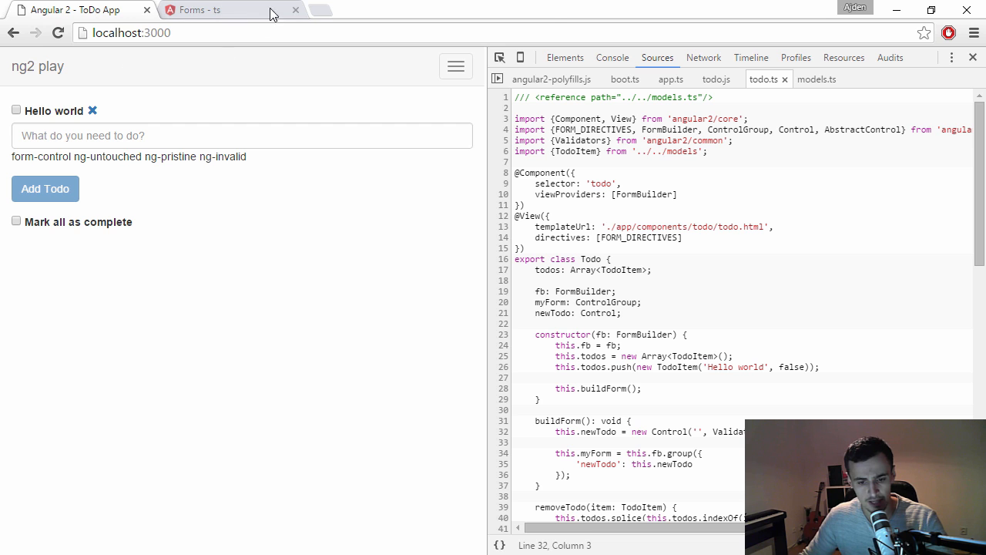
- Highlight the ng-dirty, ng-pristine and related state classes in the forms guide table
click(216, 9)
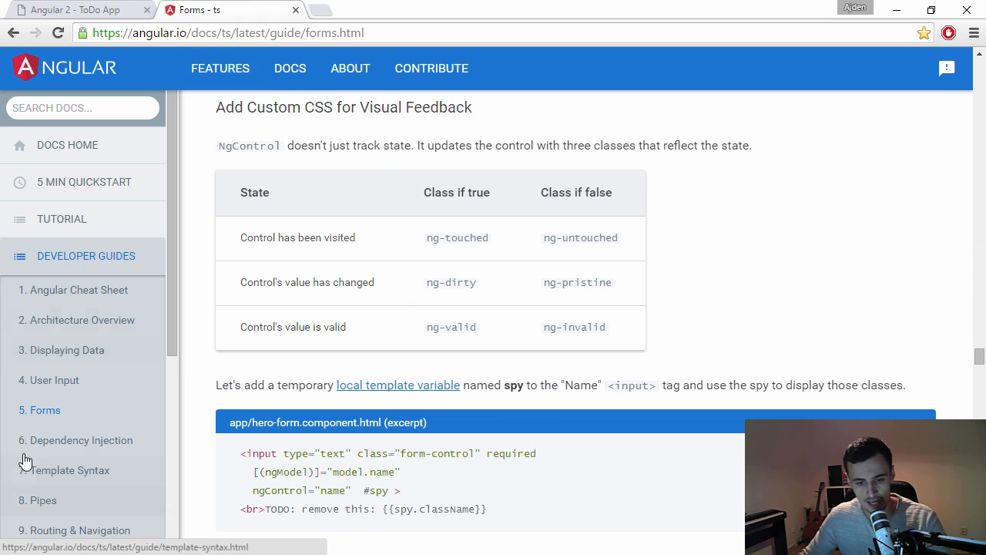
mouse_move(573, 322)
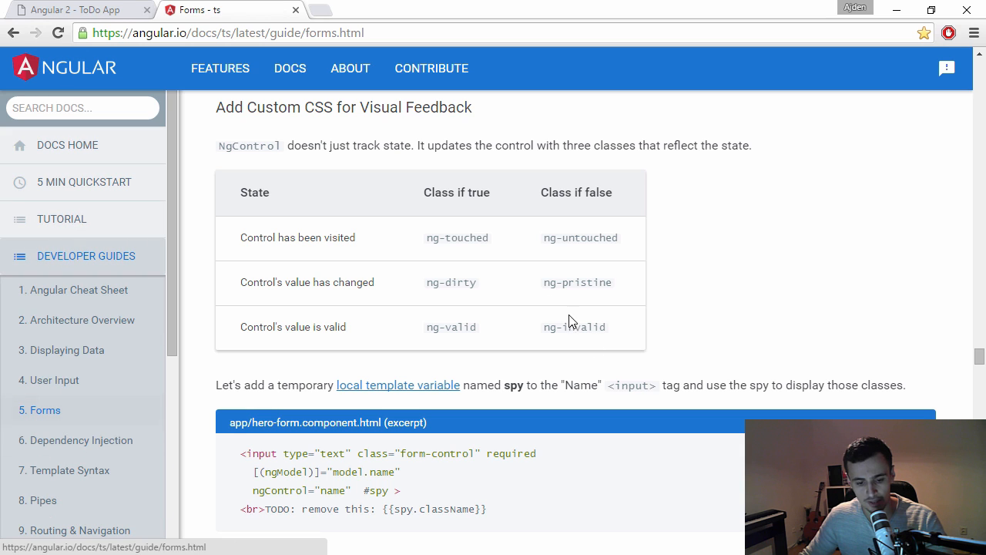
mouse_move(644, 341)
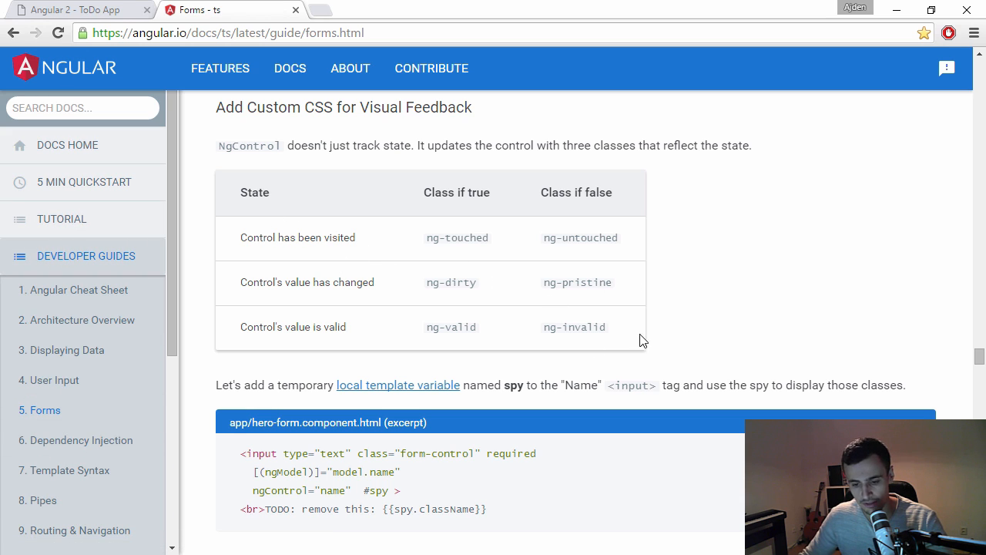
mouse_move(587, 296)
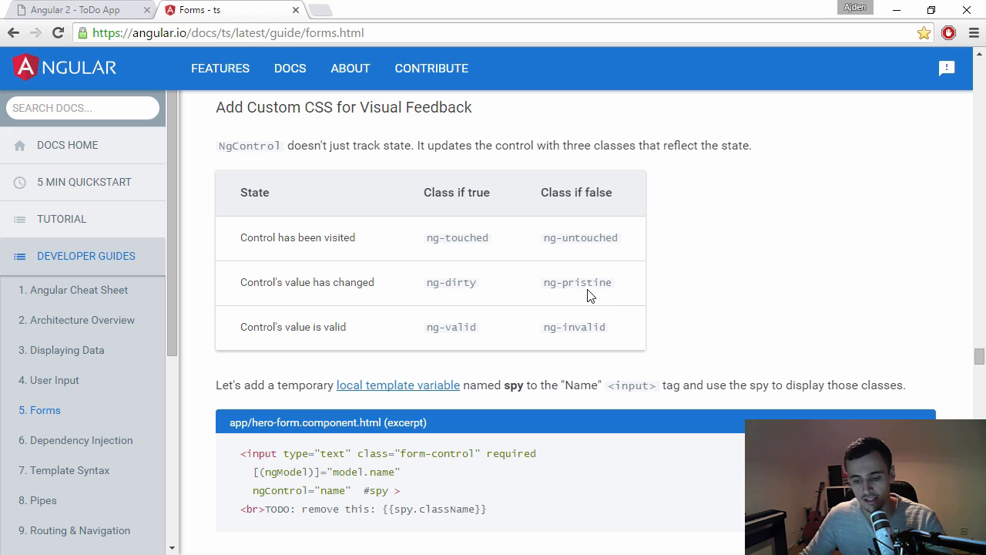
mouse_move(586, 246)
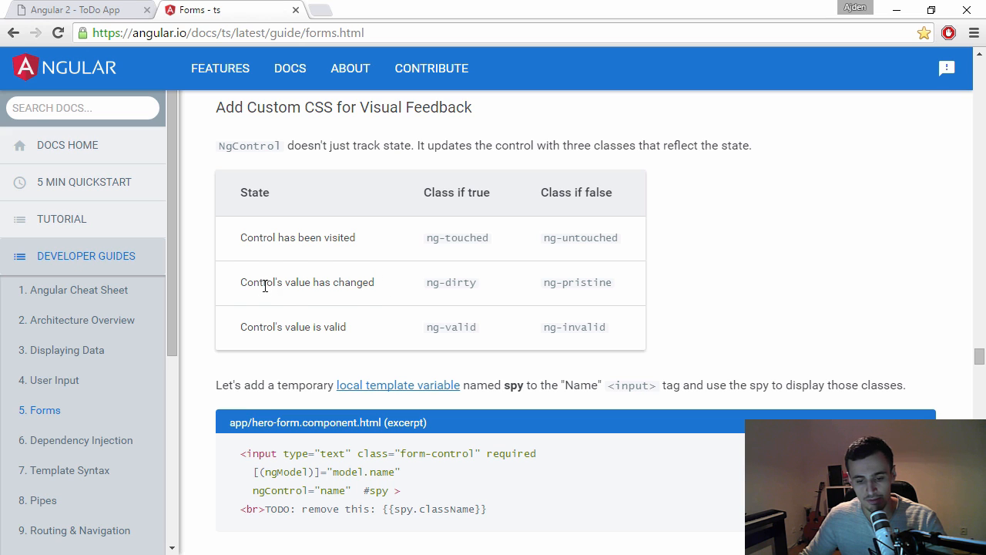
mouse_move(430, 291)
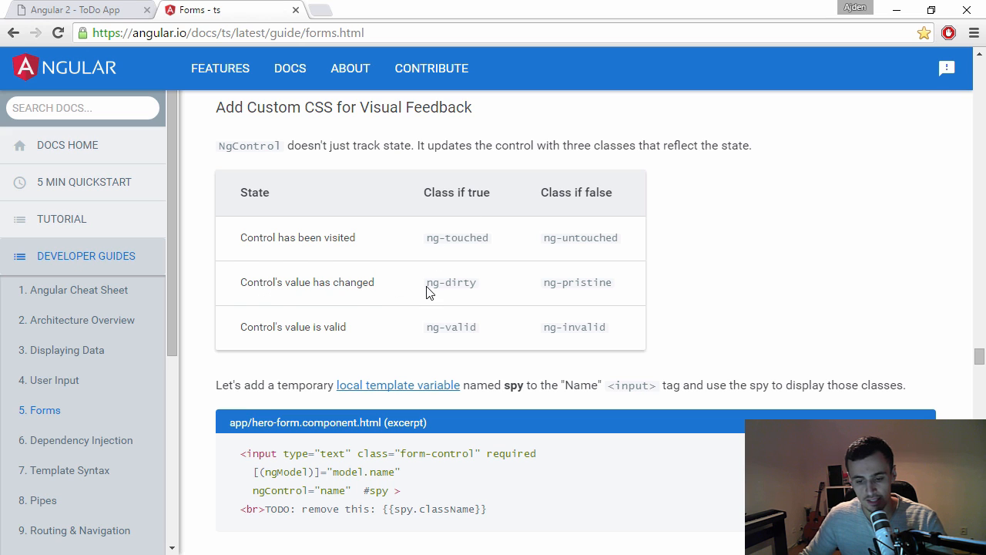
double_click(450, 282)
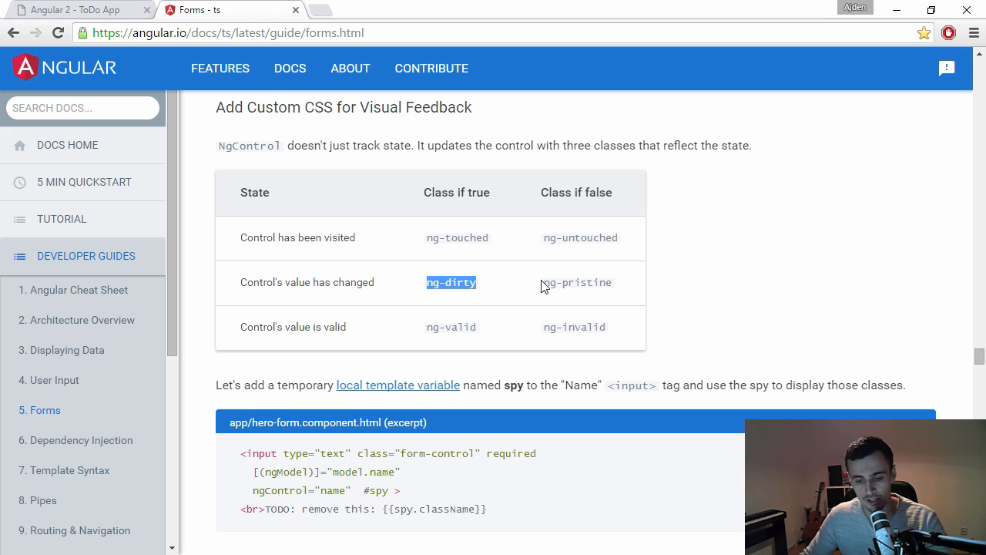
double_click(577, 282)
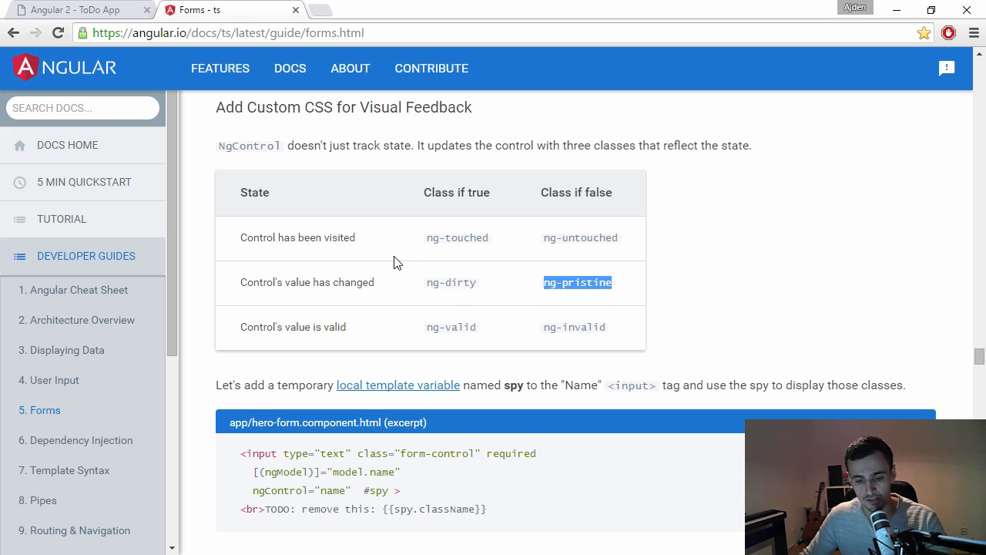
double_click(297, 237)
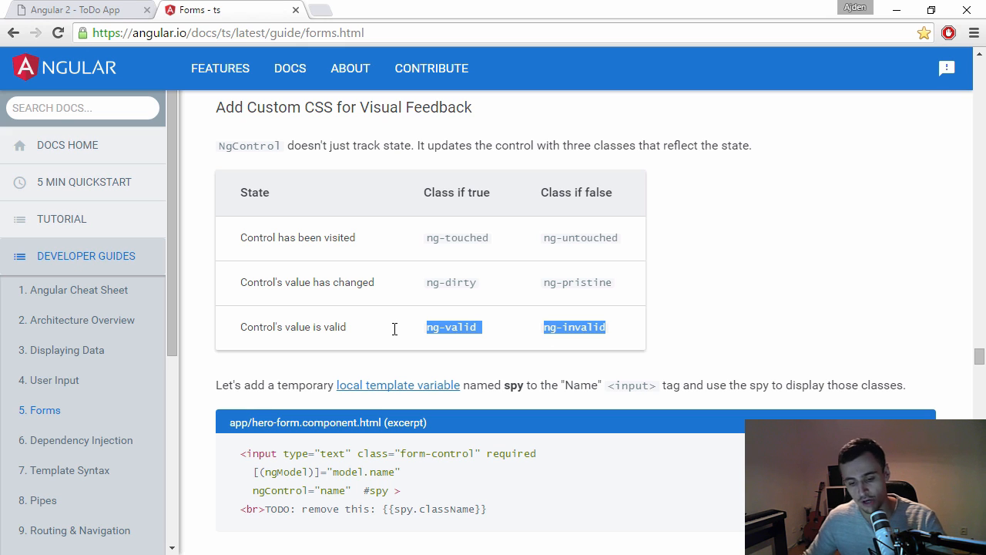
mouse_move(351, 490)
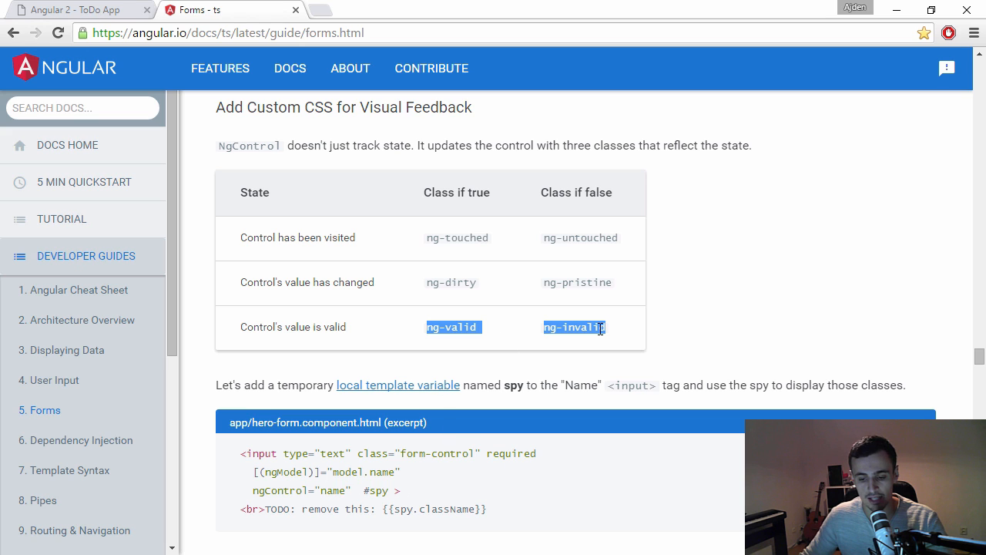
mouse_move(502, 382)
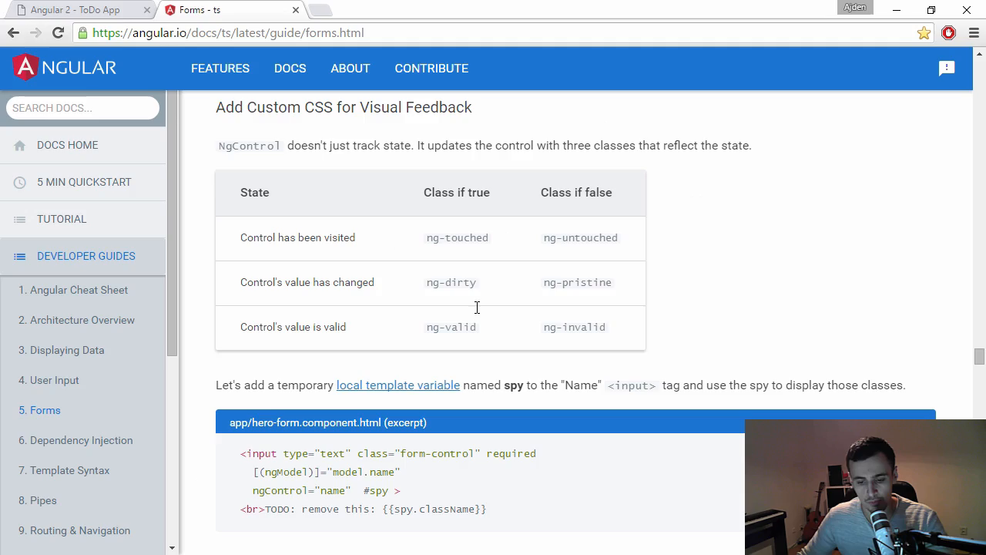
- Touch and dirty the empty todo field so it shows ng-touched ng-dirty ng-invalid
click(74, 10)
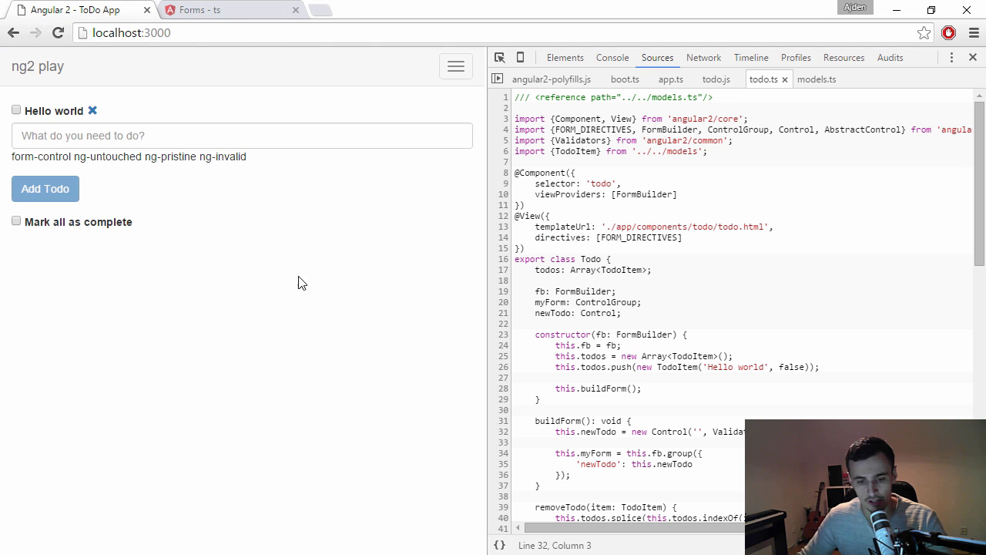
click(240, 136)
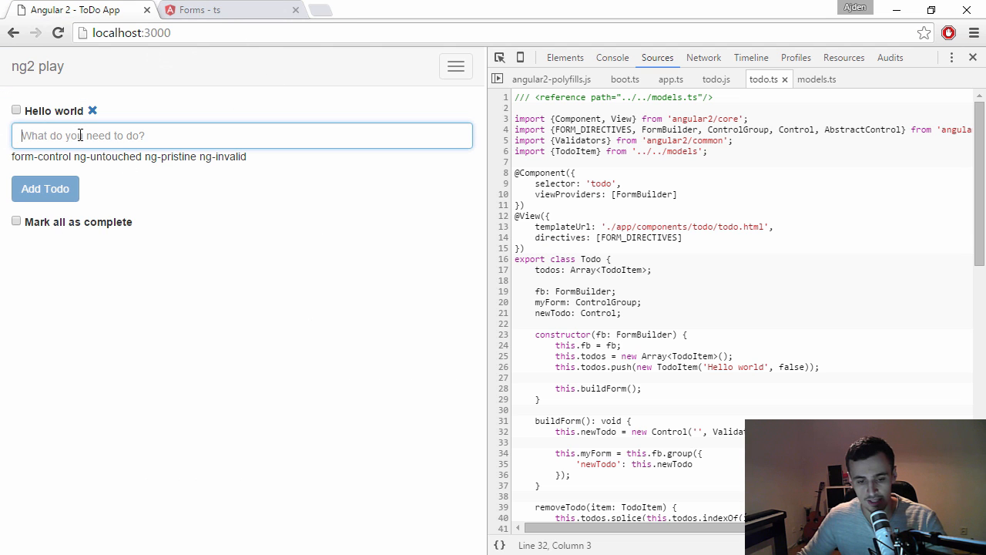
click(182, 184)
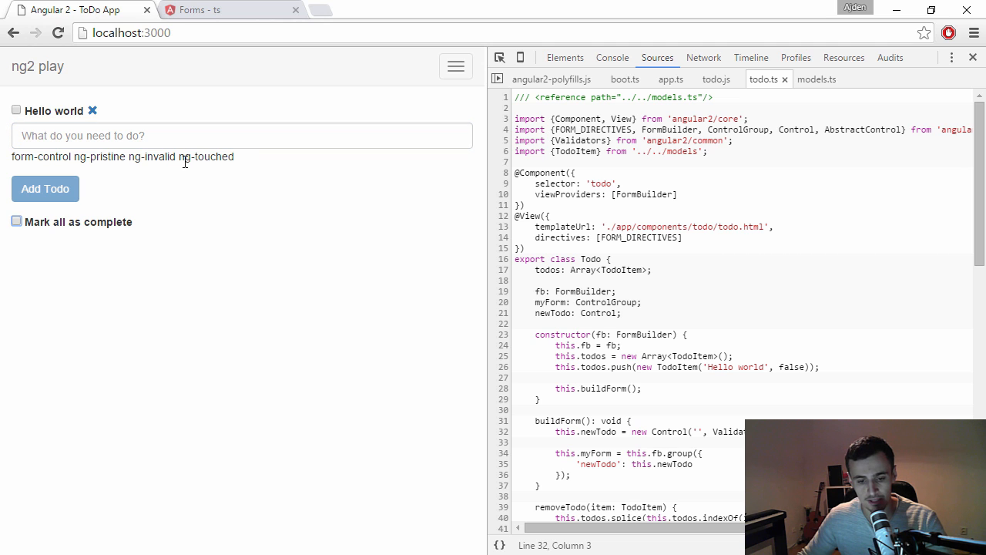
mouse_move(179, 147)
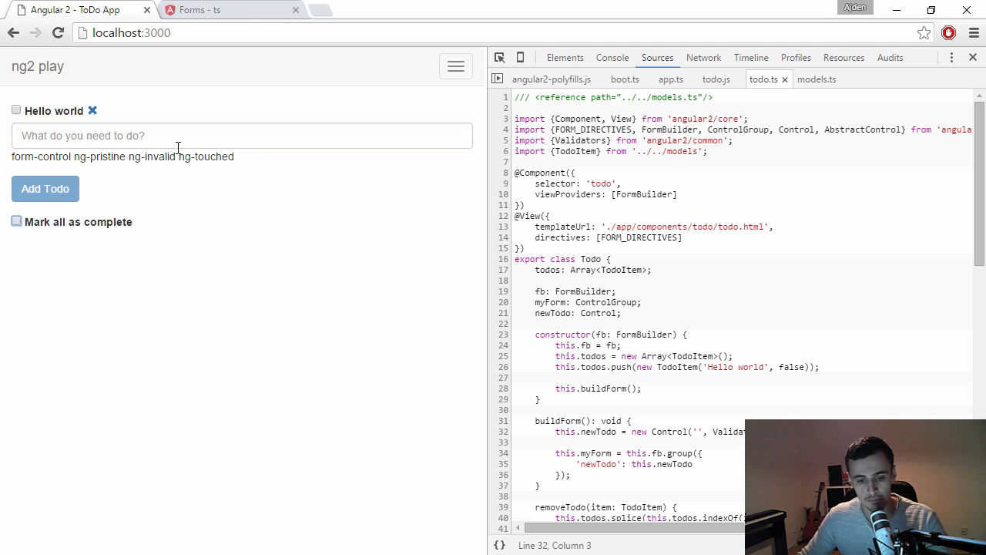
click(242, 136)
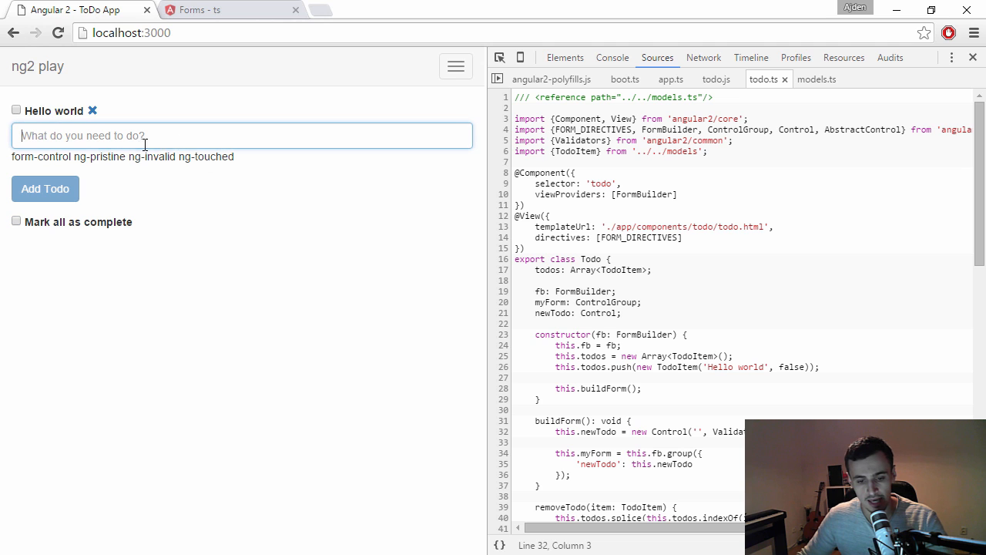
text(d)
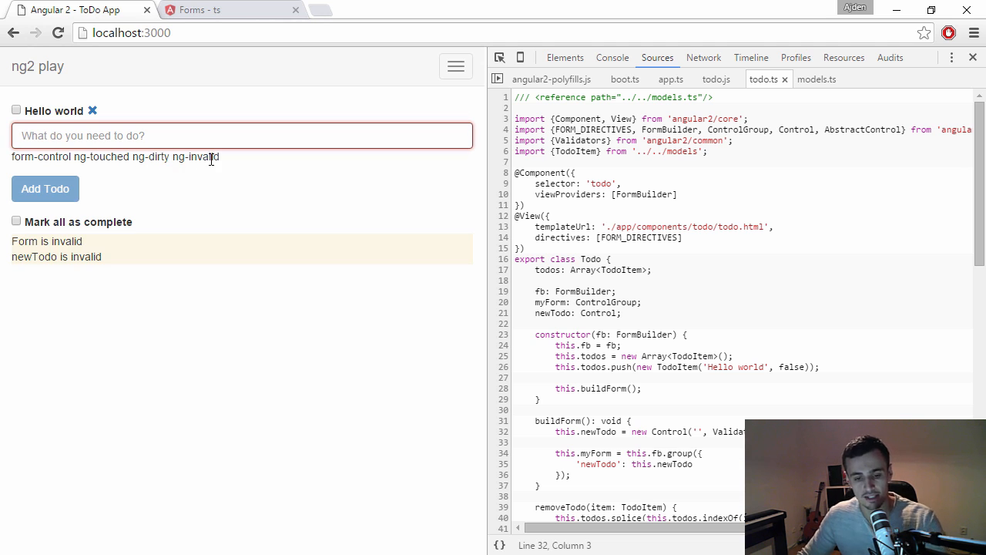
double_click(151, 157)
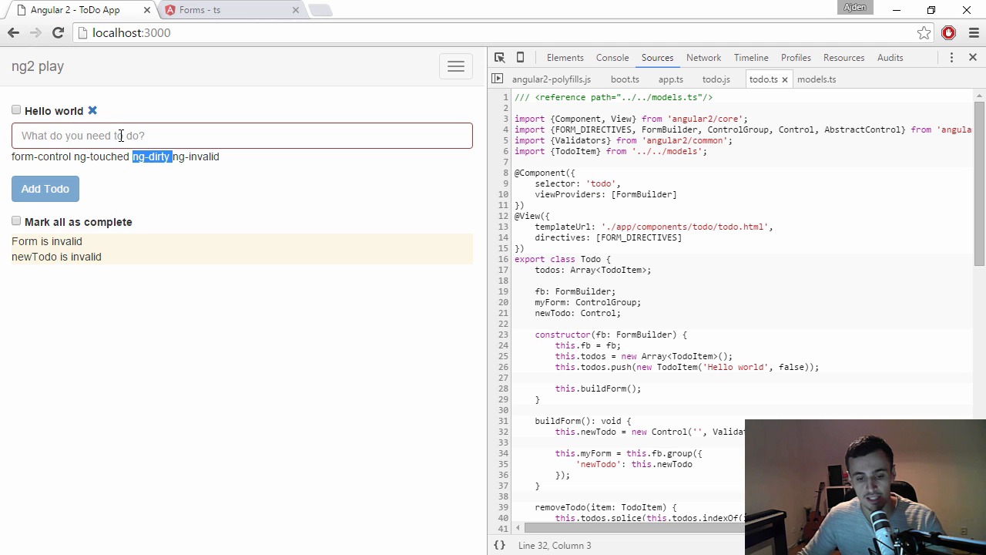
mouse_move(161, 194)
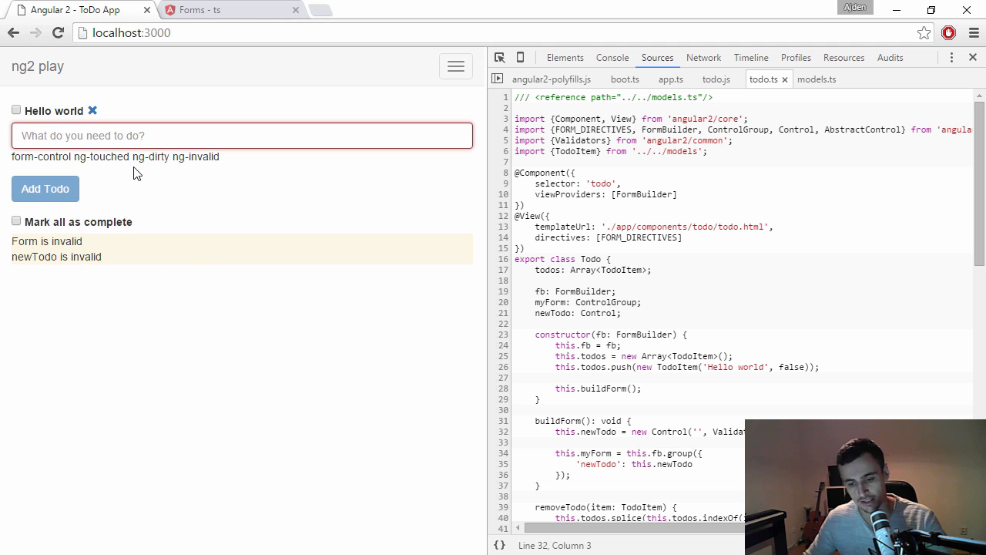
mouse_move(256, 28)
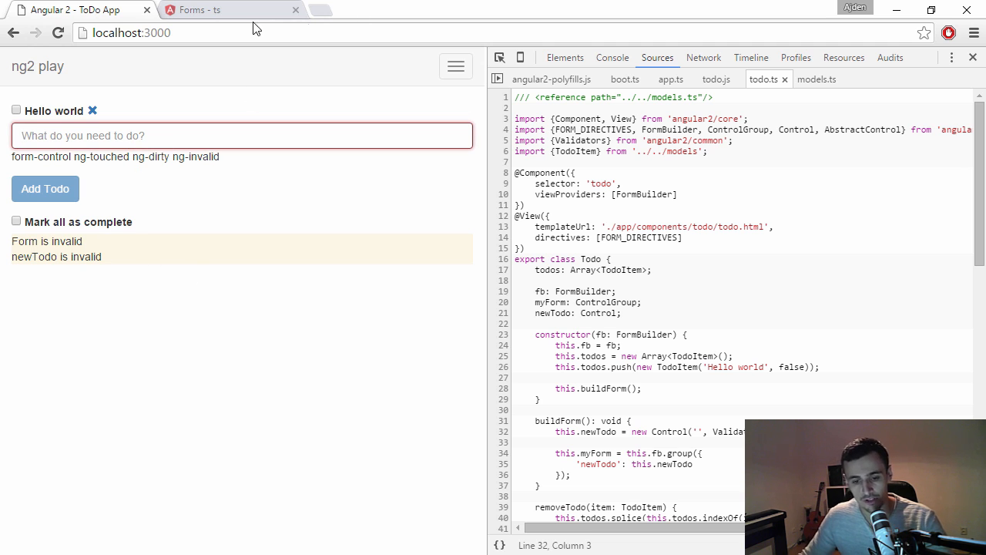
click(199, 9)
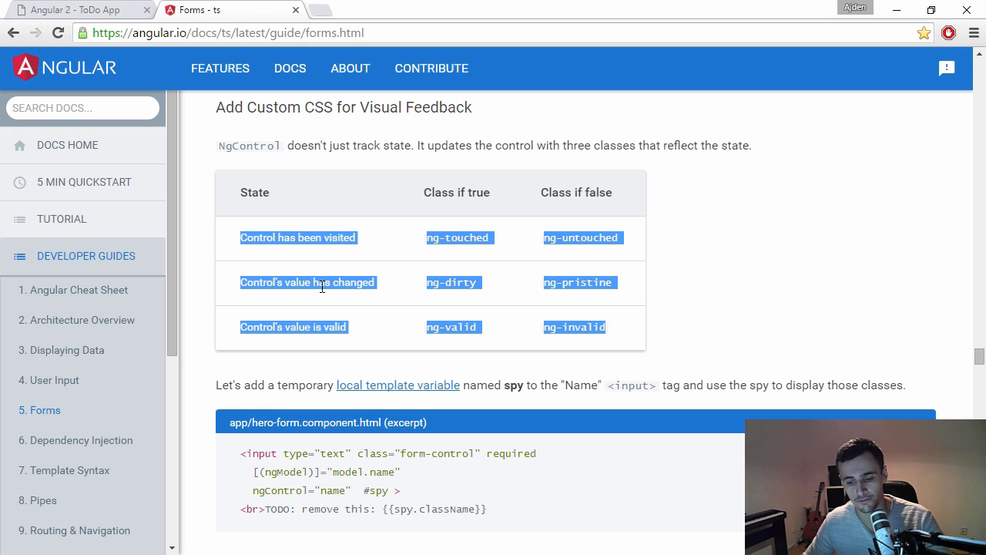
mouse_move(501, 461)
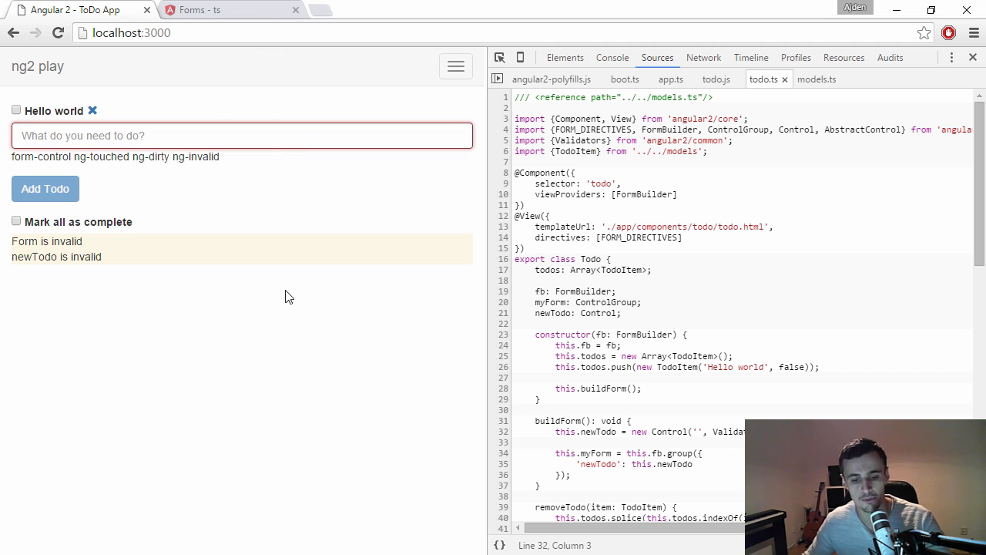
- Add a placeholder todo so the cleared field resets to ng-untouched ng-pristine
text(sadasd)
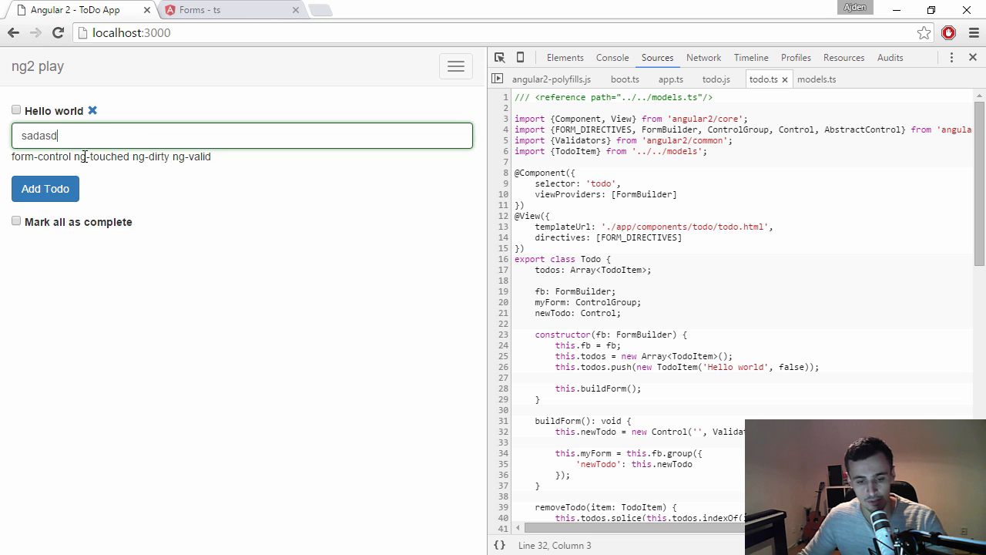
click(44, 188)
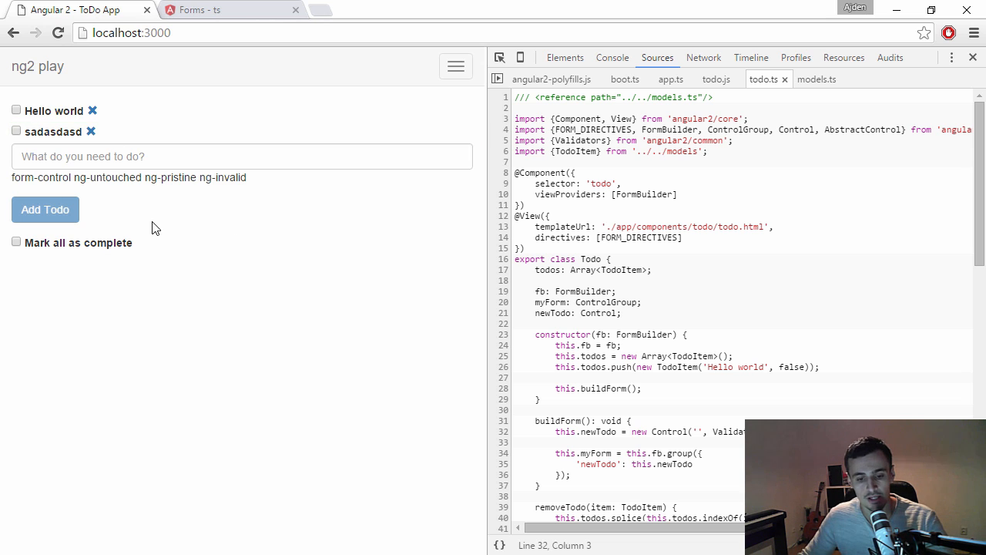
mouse_move(123, 176)
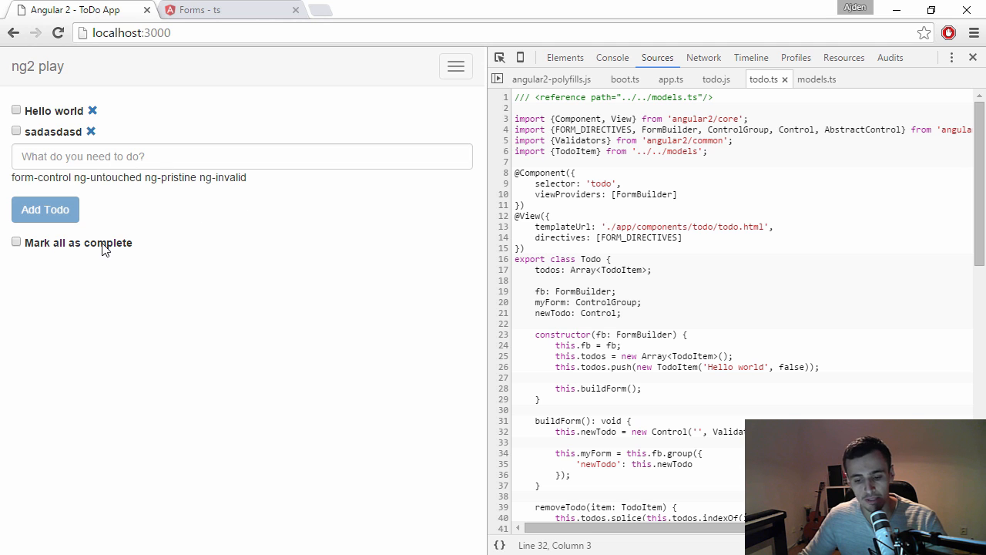
mouse_move(120, 227)
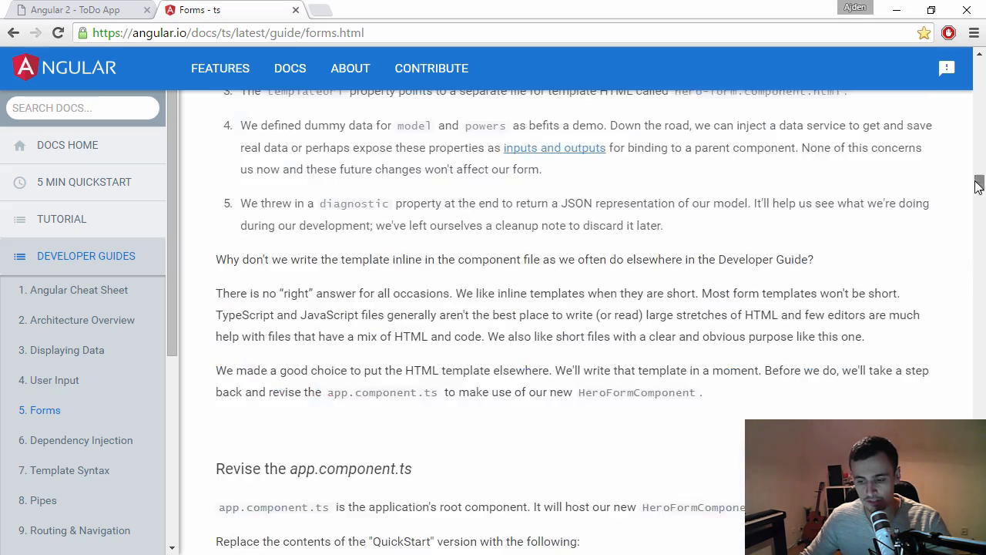
- Scroll the forms guide back to the Hero Form example near the top
scroll(up, 3)
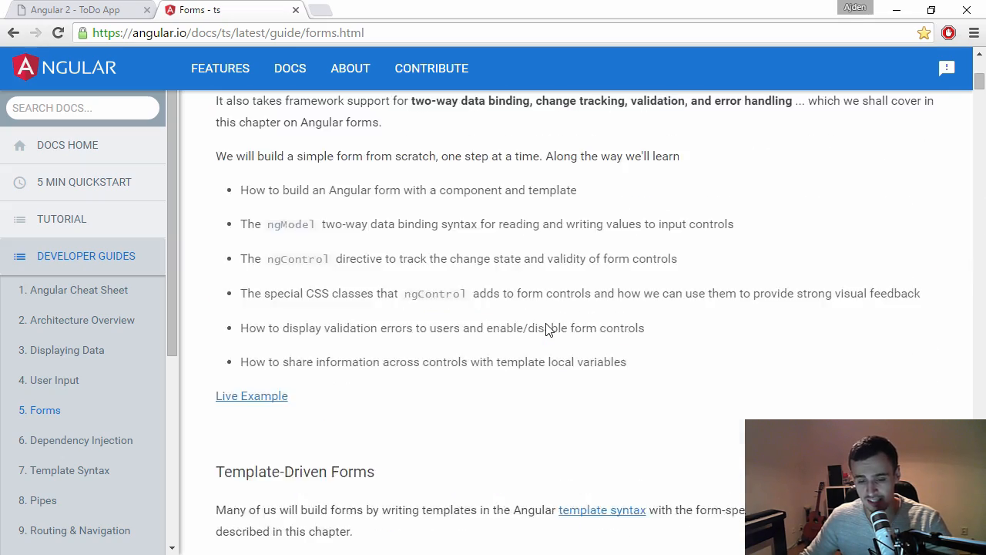
scroll(down, 3)
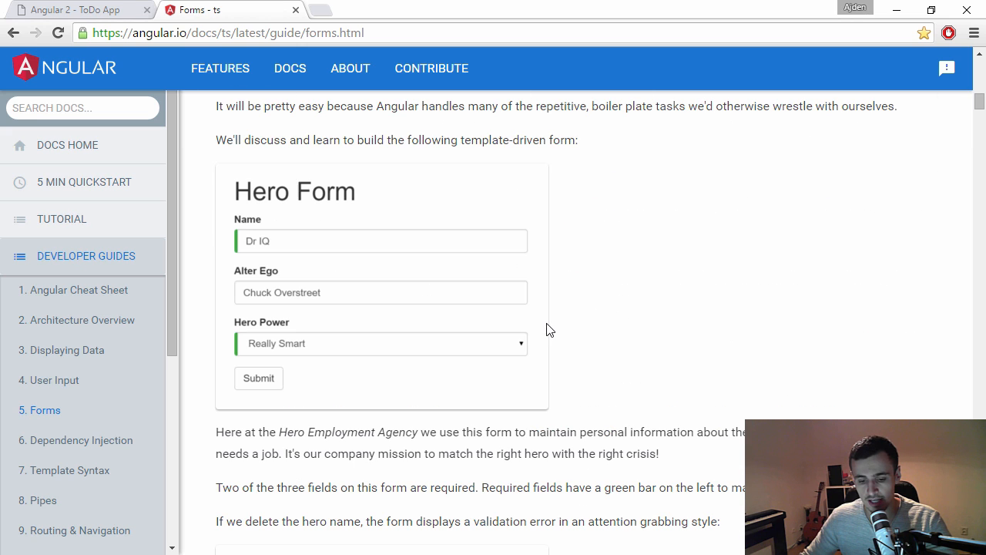
mouse_move(352, 277)
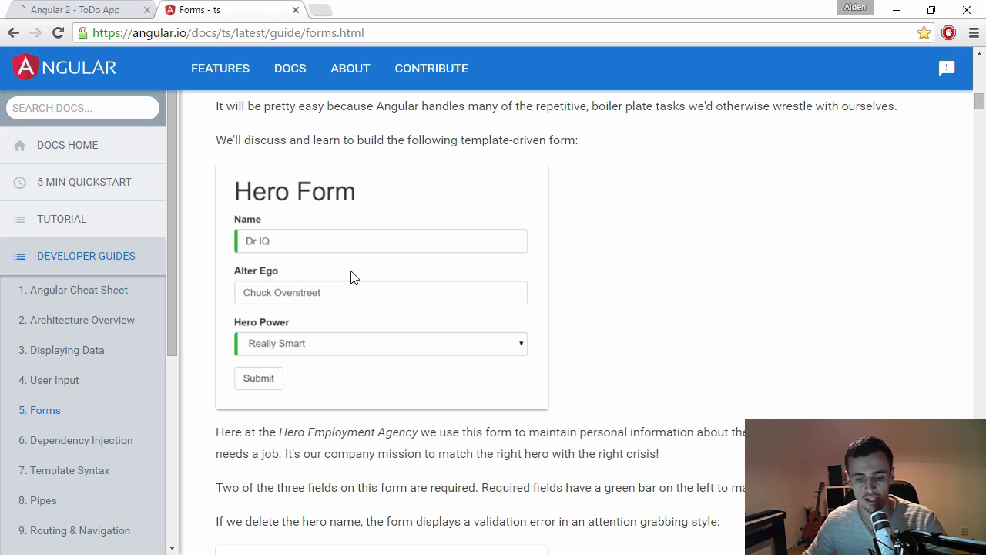
mouse_move(444, 358)
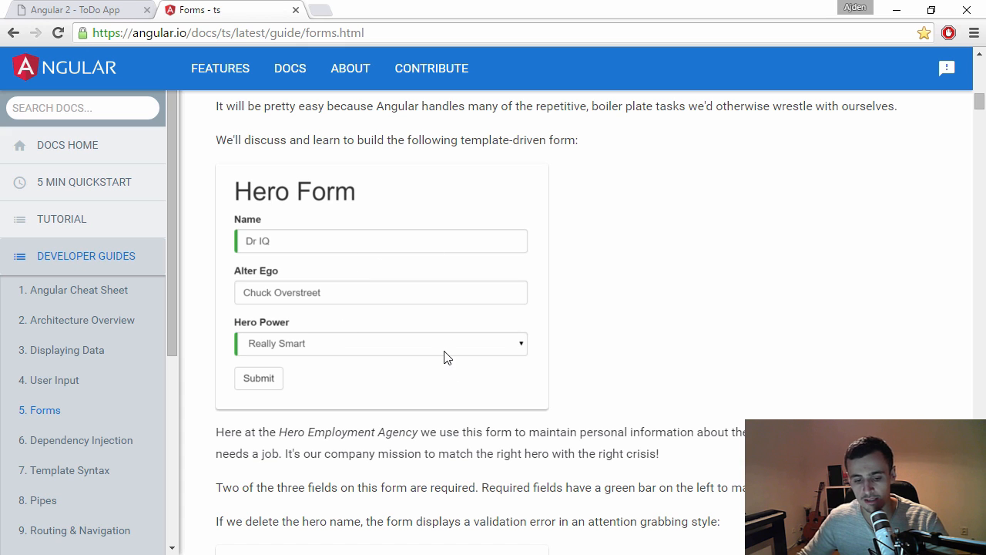
mouse_move(314, 254)
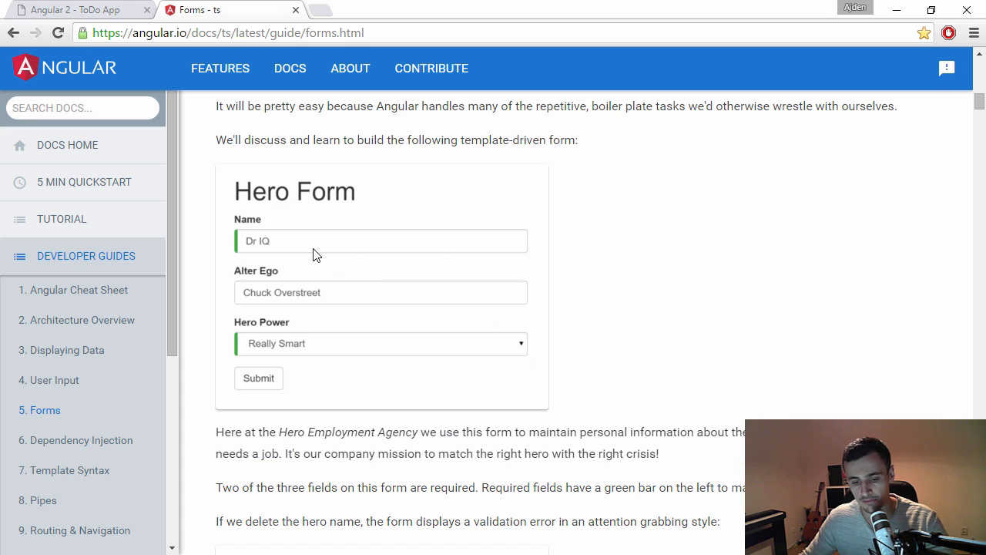
mouse_move(289, 244)
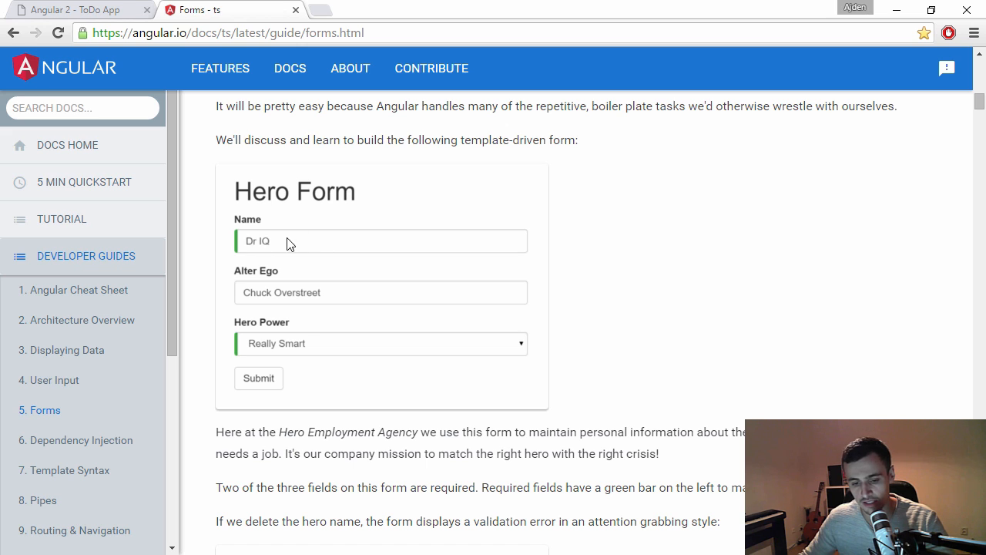
mouse_move(244, 247)
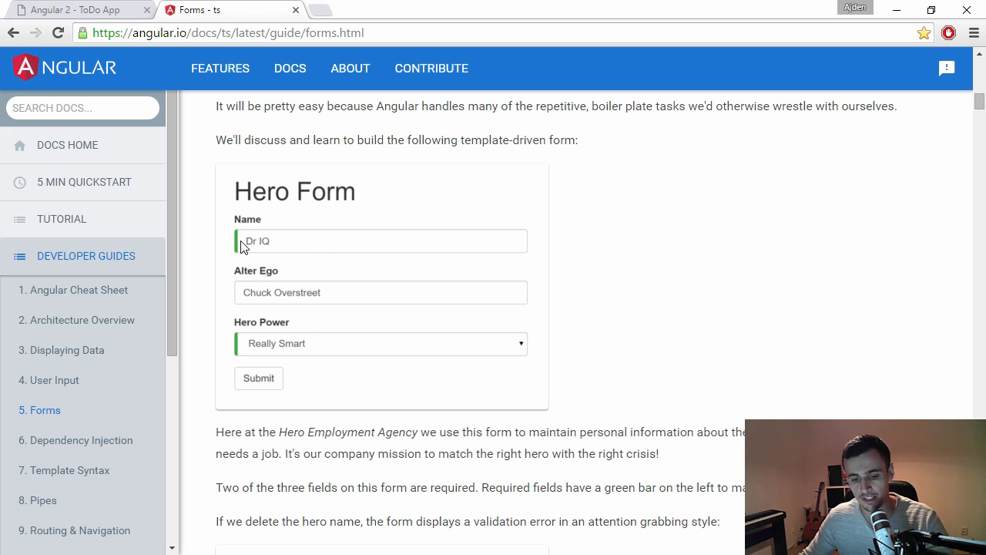
mouse_move(290, 260)
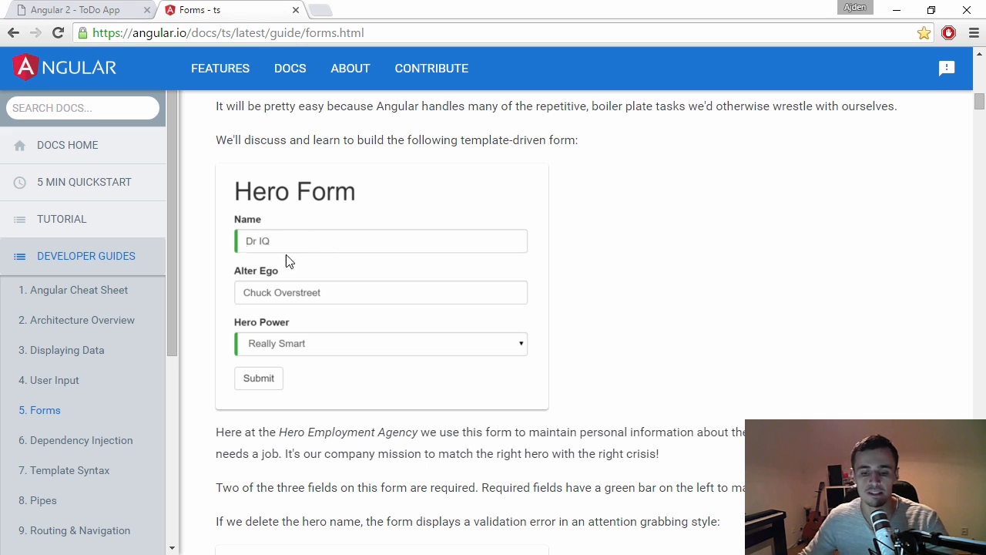
mouse_move(645, 338)
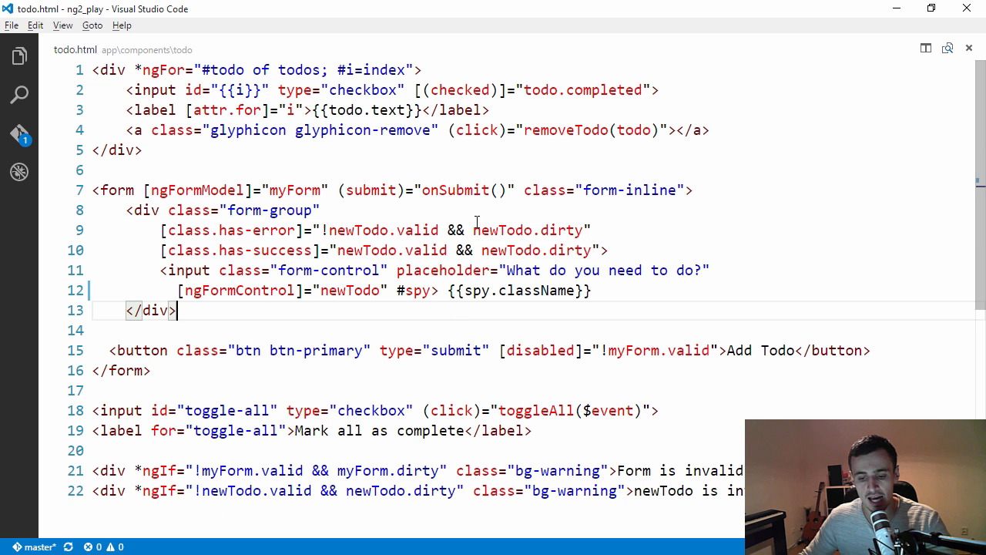
- Select a word in the todo.html template's form-group validation markup
double_click(561, 230)
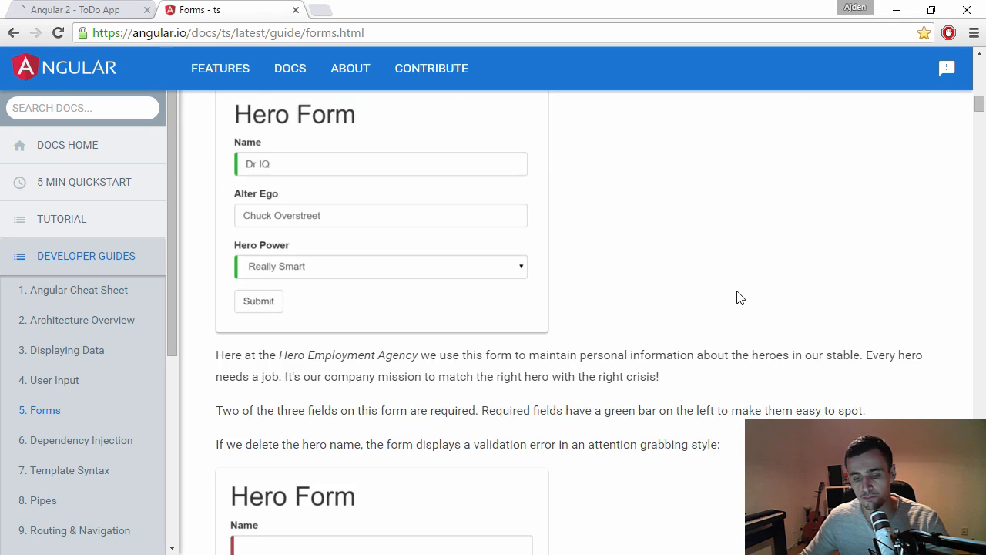
scroll(down, 3)
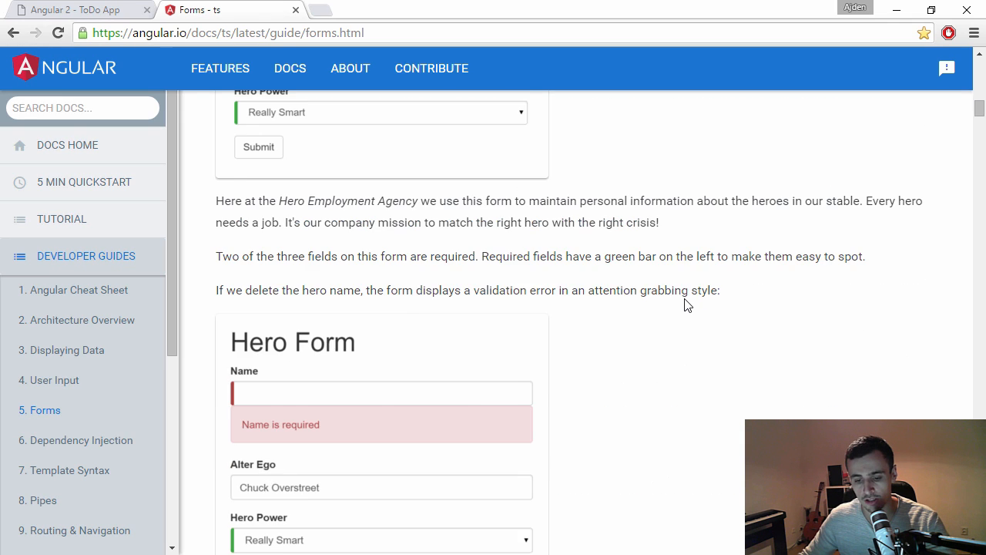
scroll(up, 3)
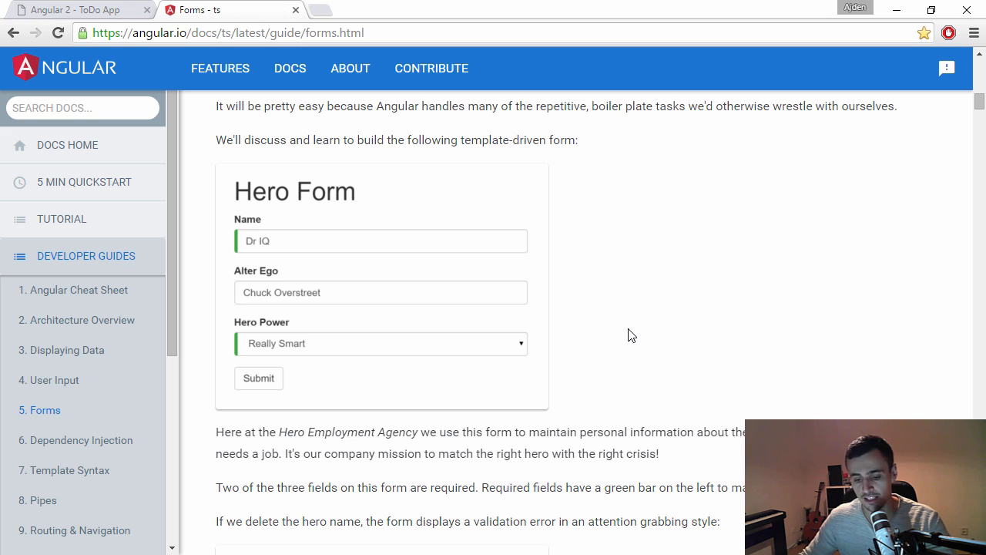
scroll(down, 3)
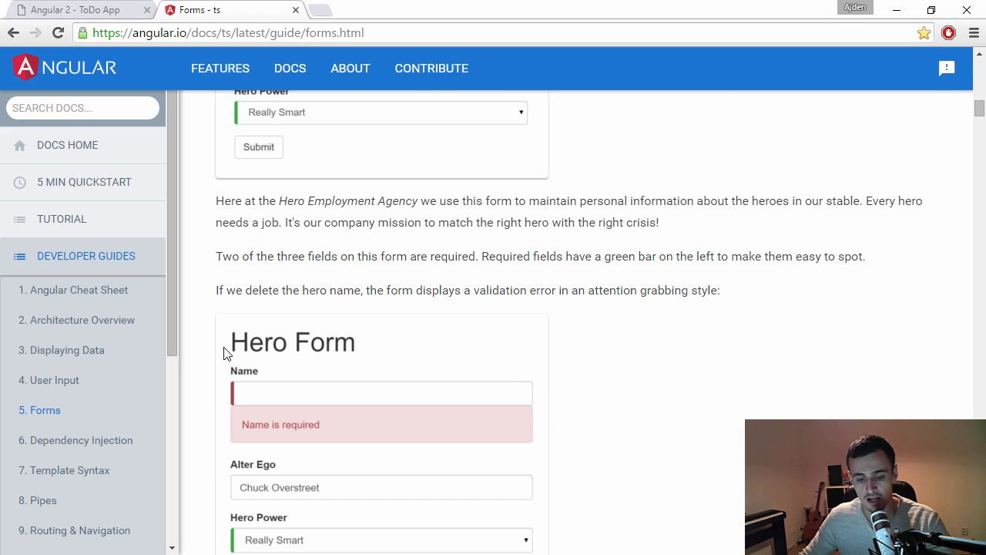
mouse_move(373, 386)
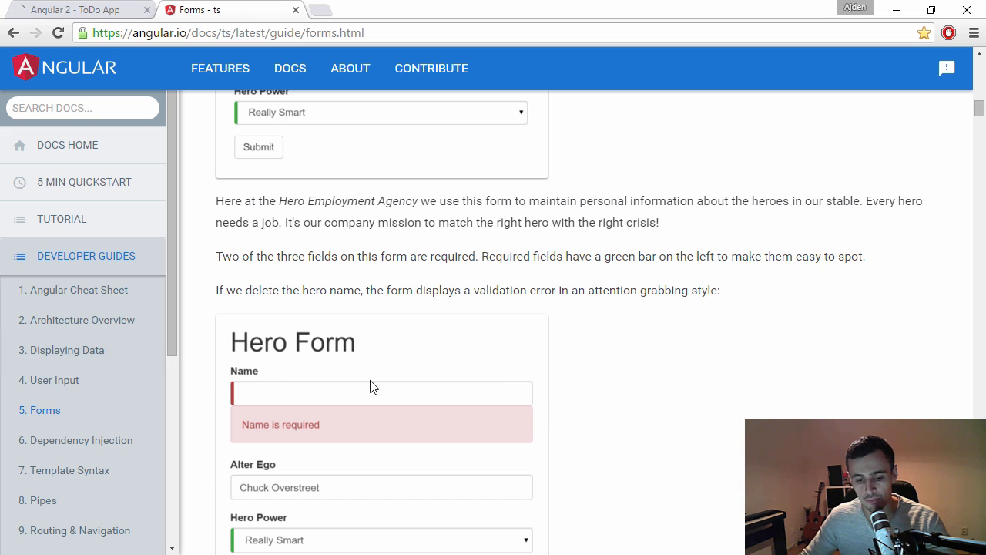
mouse_move(342, 444)
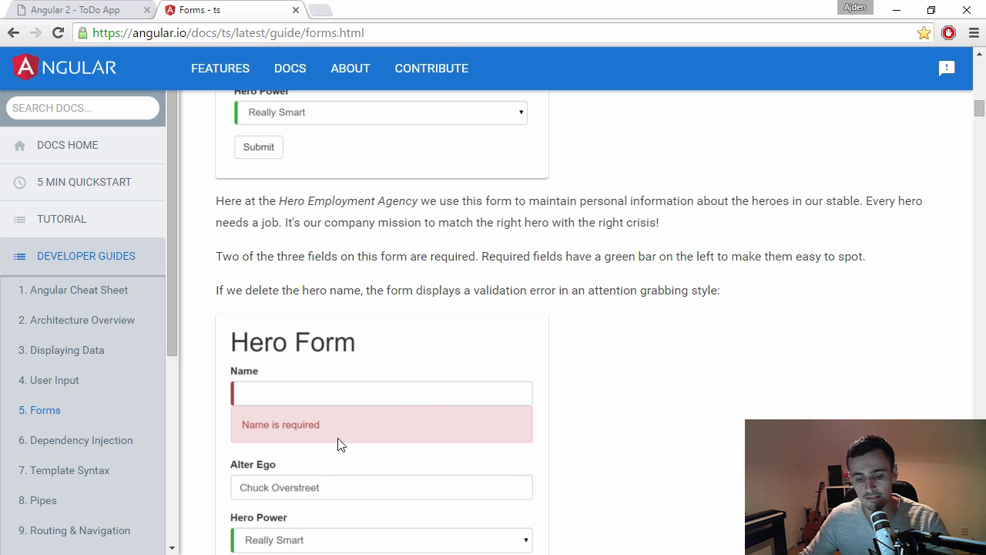
scroll(down, 3)
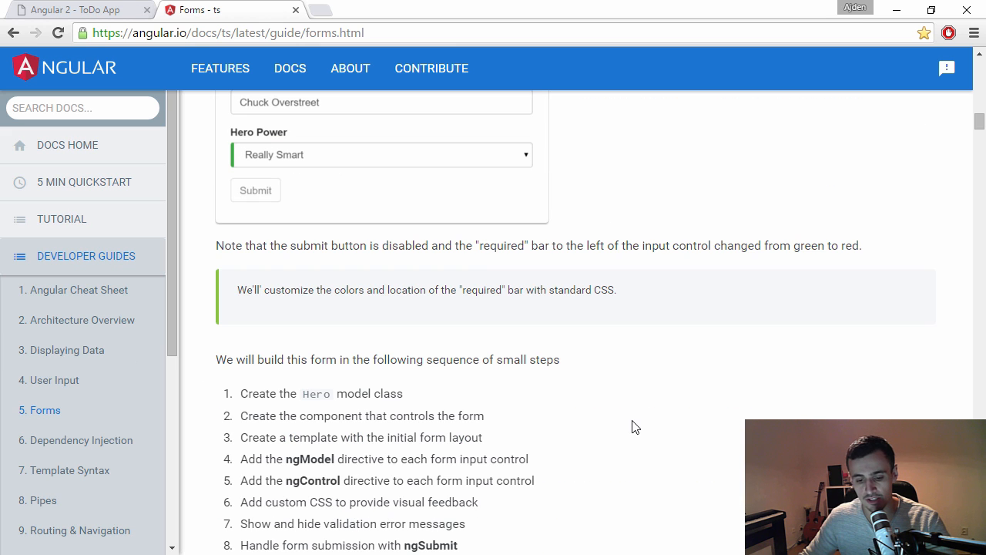
mouse_move(635, 401)
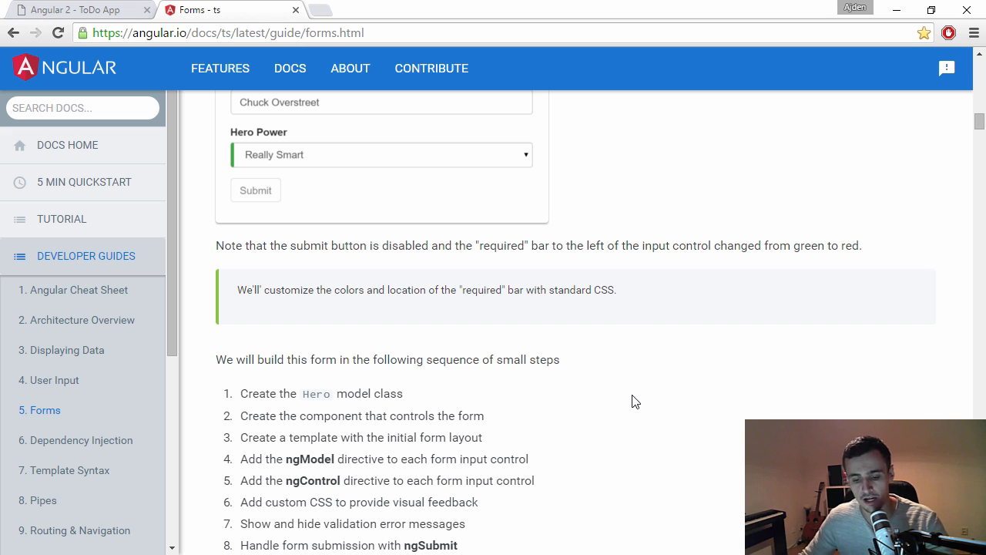
scroll(down, 3)
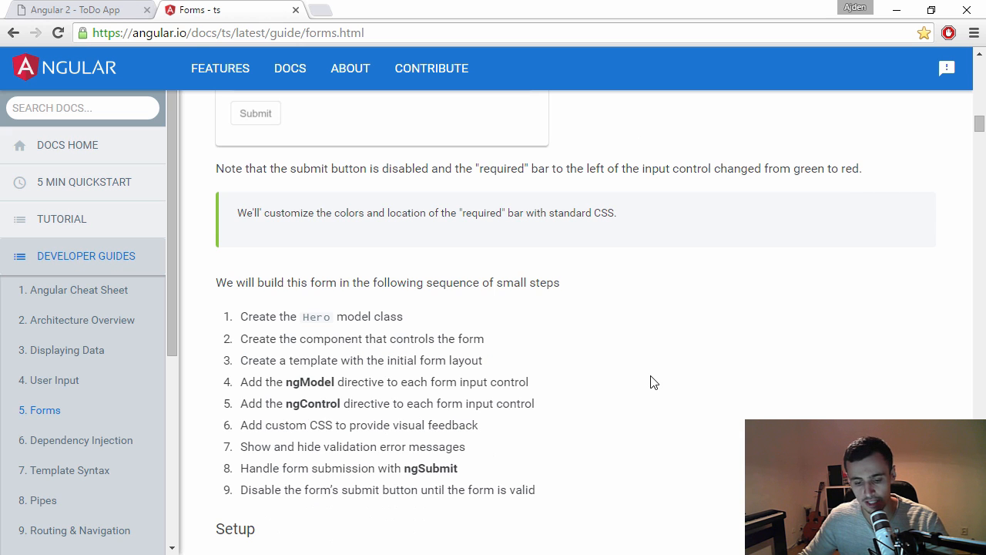
scroll(down, 3)
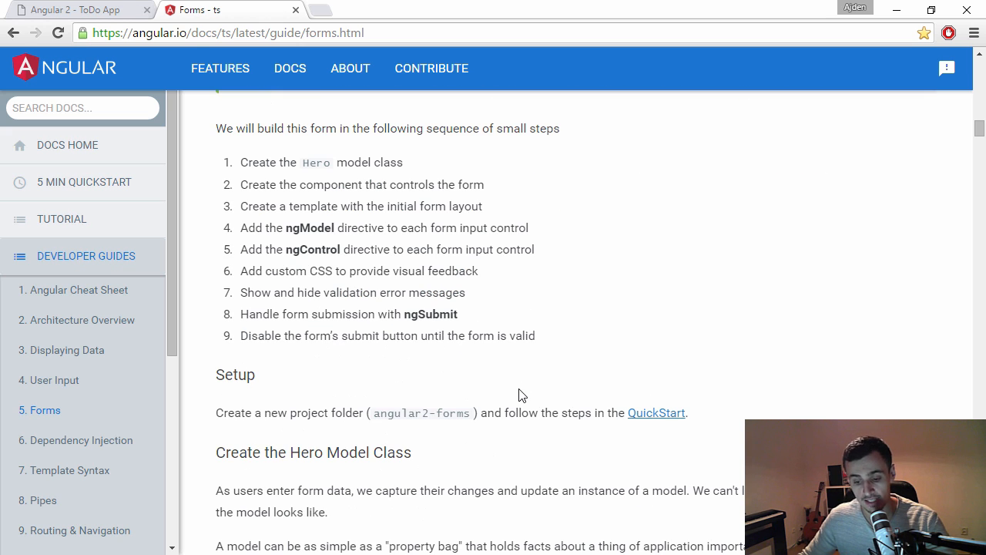
click(70, 9)
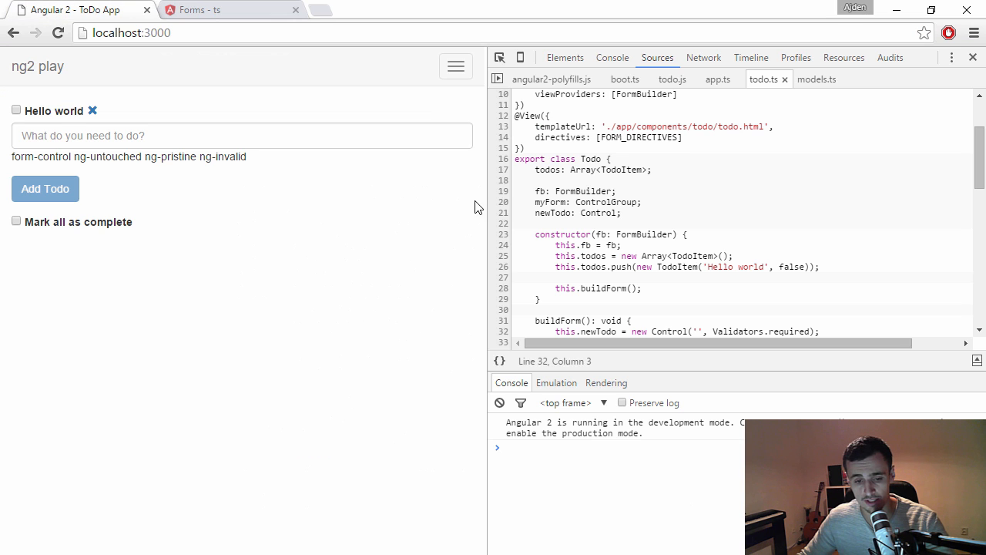
mouse_move(170, 319)
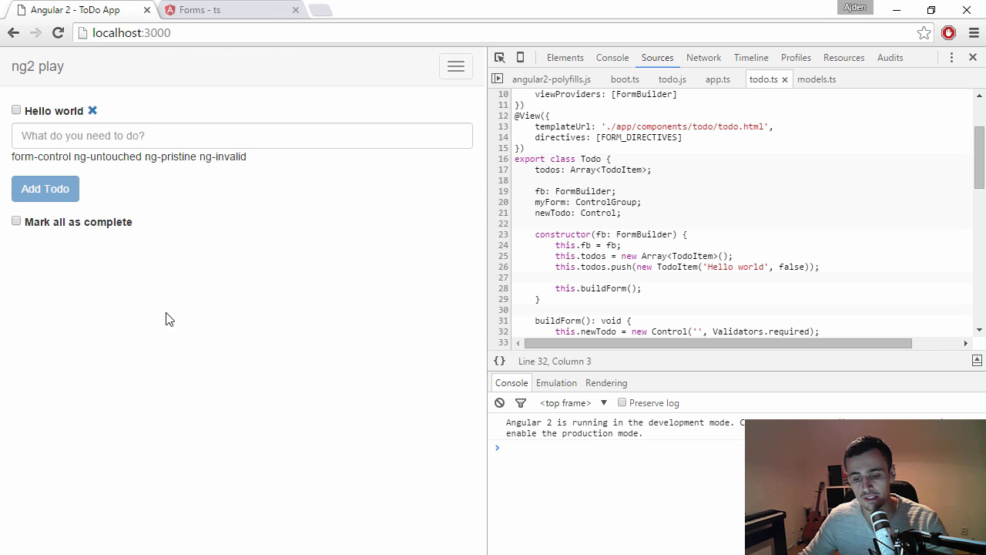
mouse_move(385, 73)
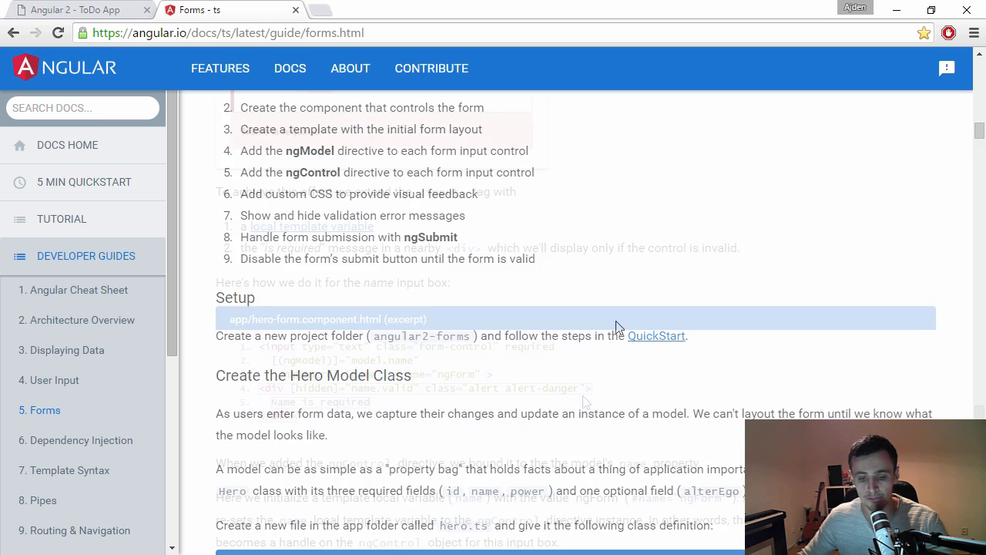
- Highlight name in the name.valid check and the #name local template variable
scroll(down, 3)
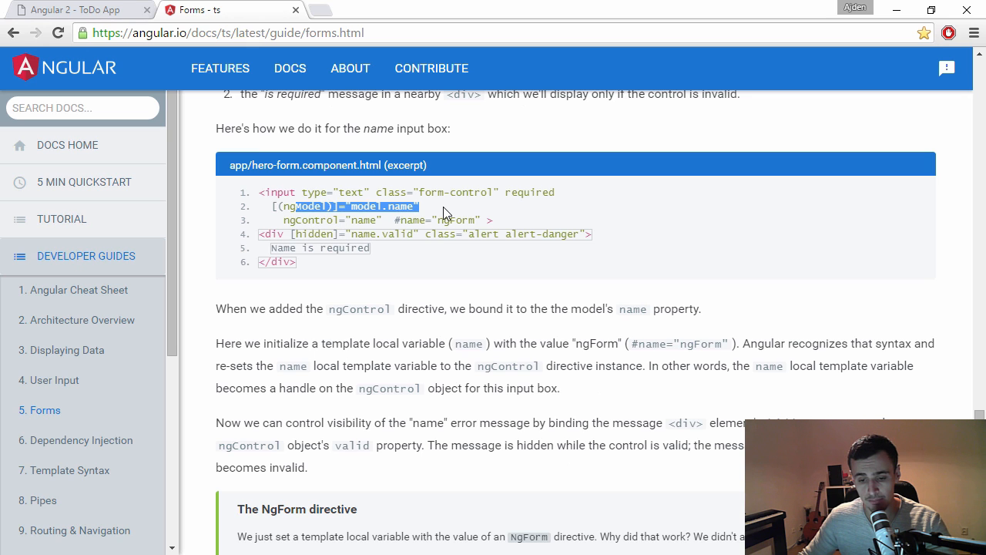
click(280, 218)
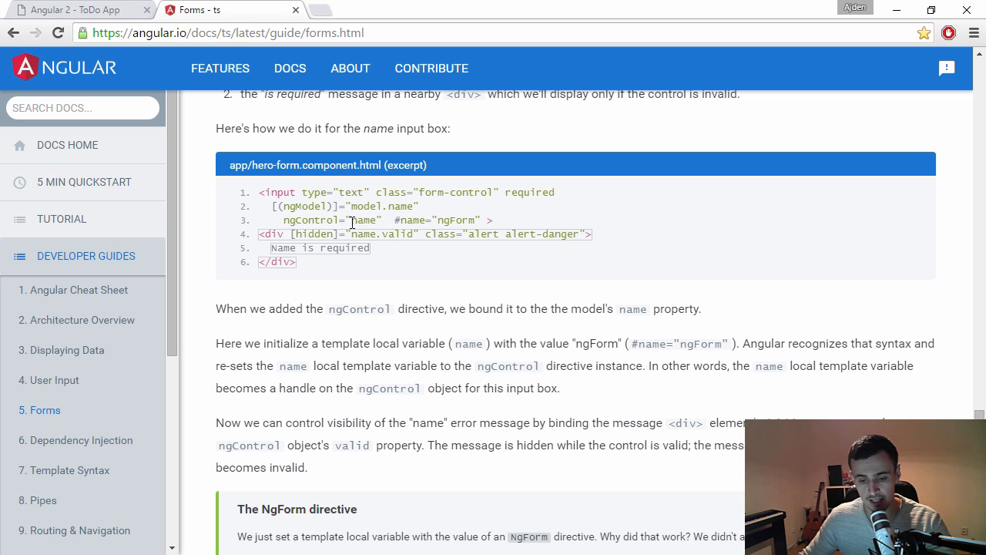
mouse_move(299, 222)
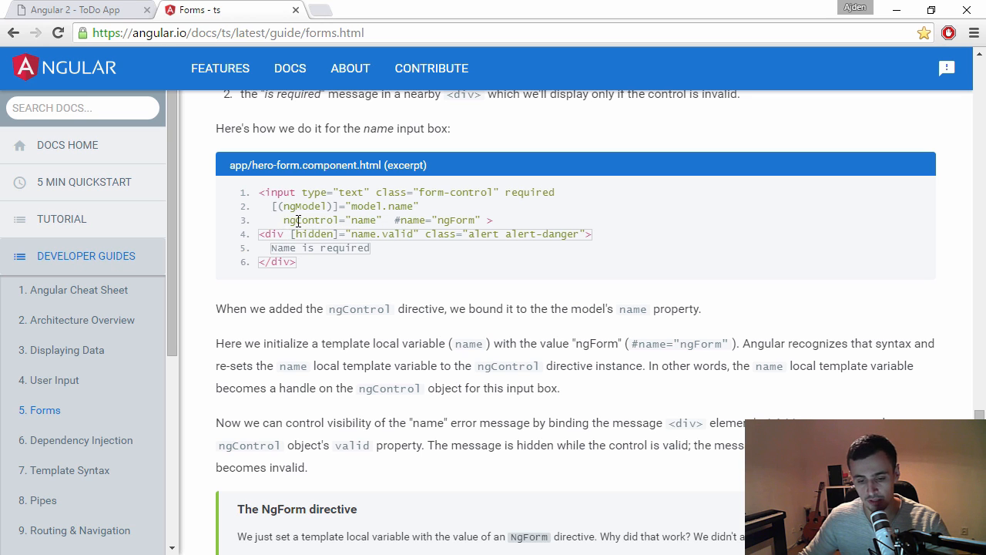
double_click(311, 219)
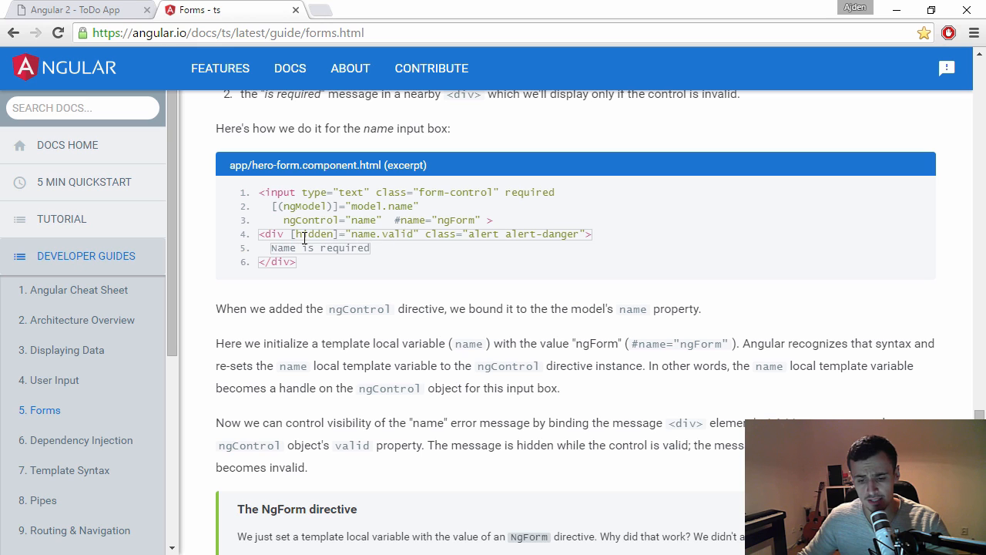
mouse_move(373, 248)
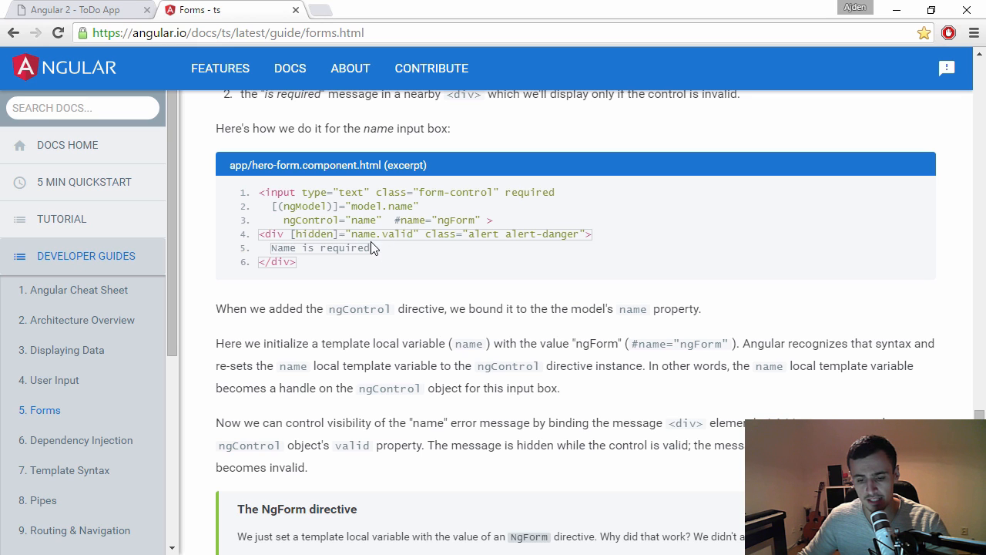
double_click(363, 234)
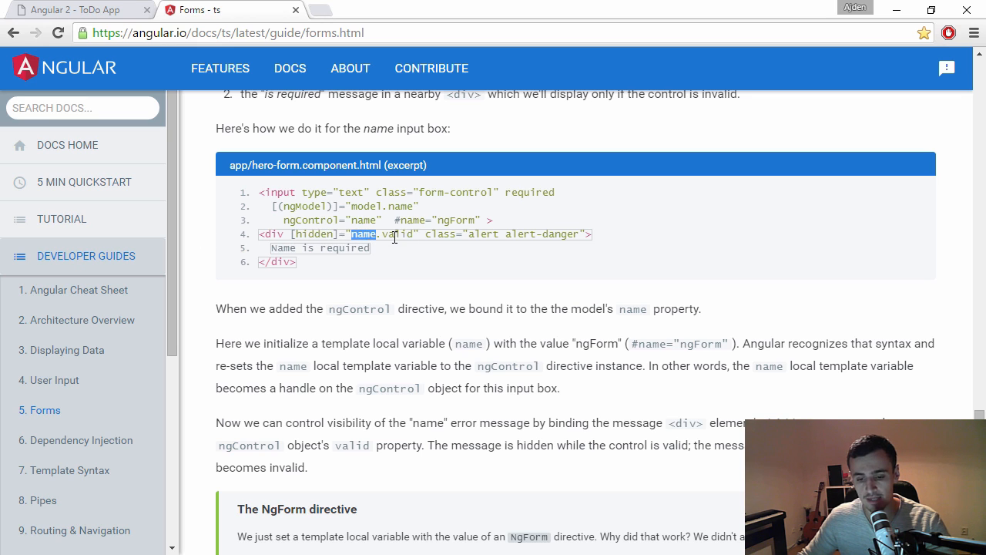
mouse_move(306, 249)
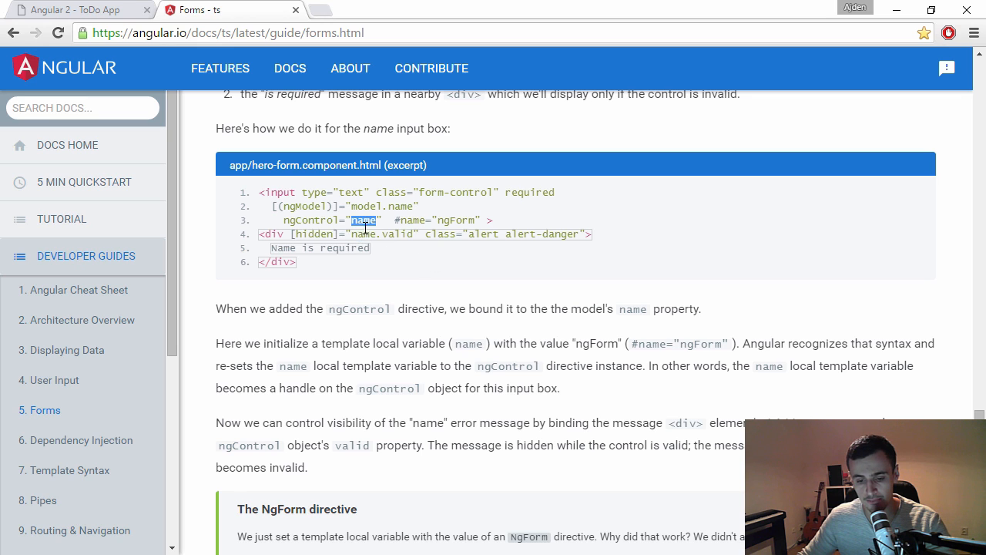
mouse_move(360, 348)
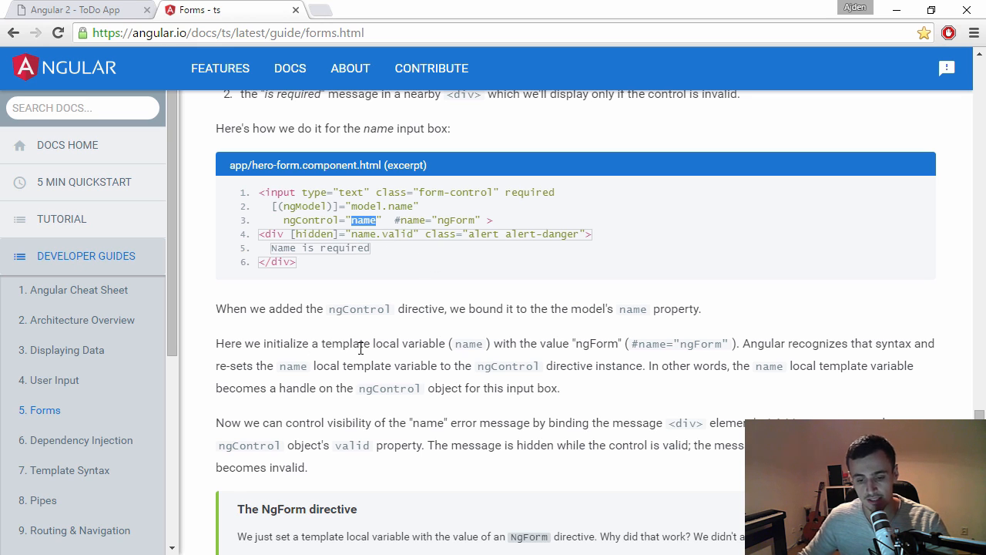
mouse_move(245, 361)
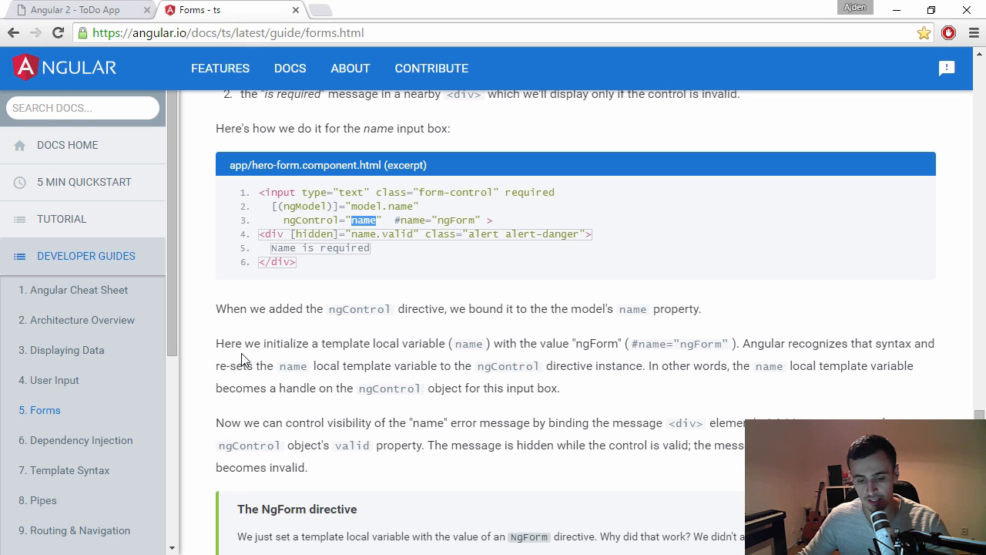
mouse_move(225, 348)
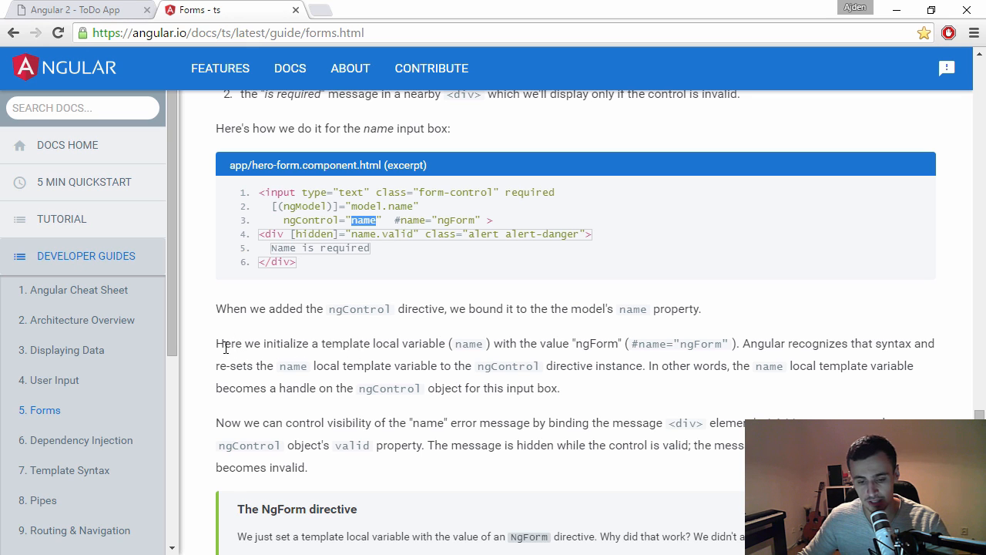
mouse_move(399, 361)
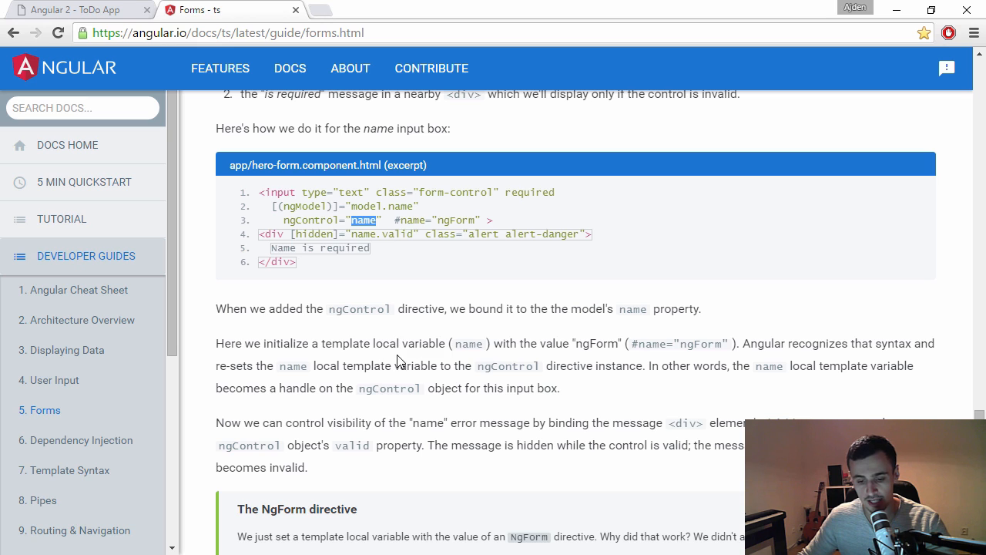
double_click(469, 342)
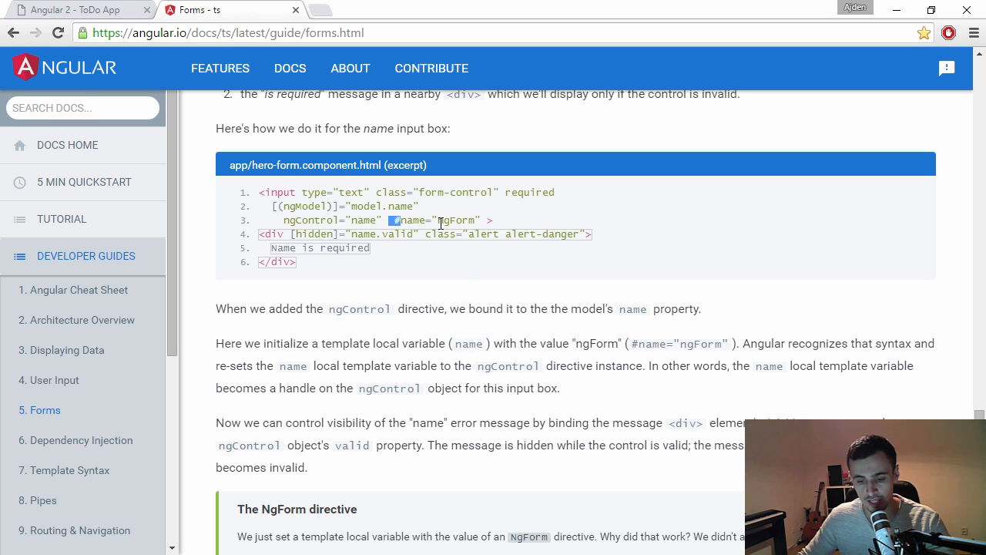
double_click(439, 219)
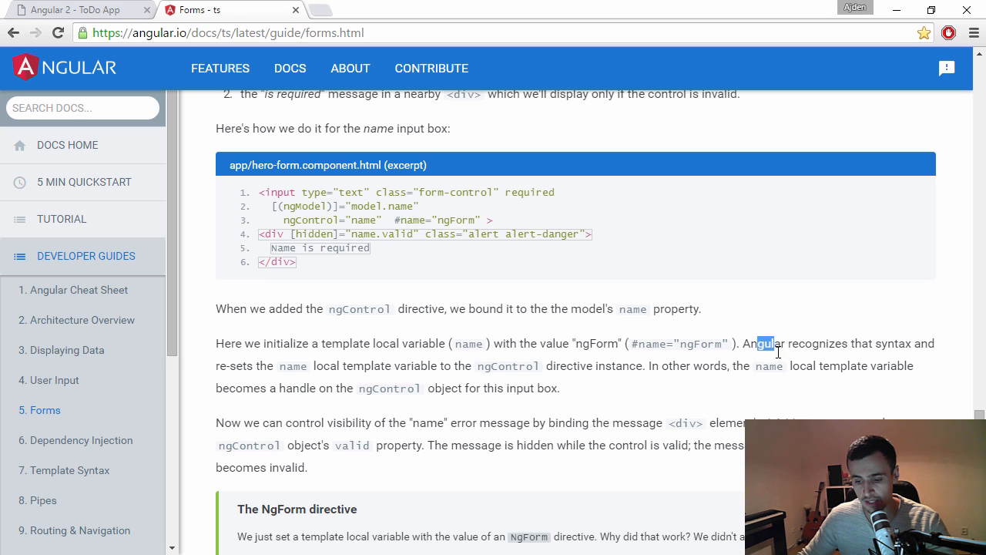
- Highlight the variable re-setting sentence and the name/valid hidden binding, then reach the final source
drag(758, 342, 280, 365)
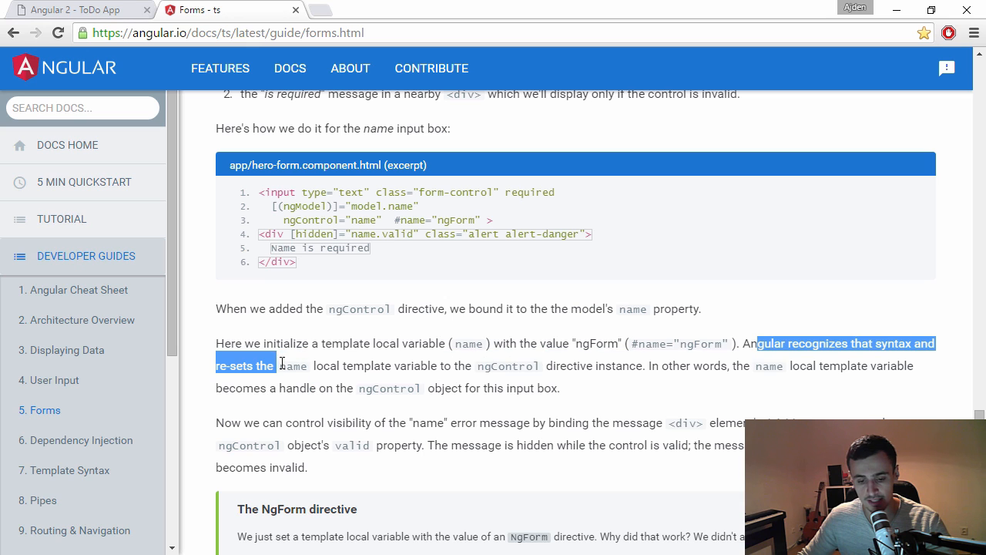
drag(278, 365, 368, 365)
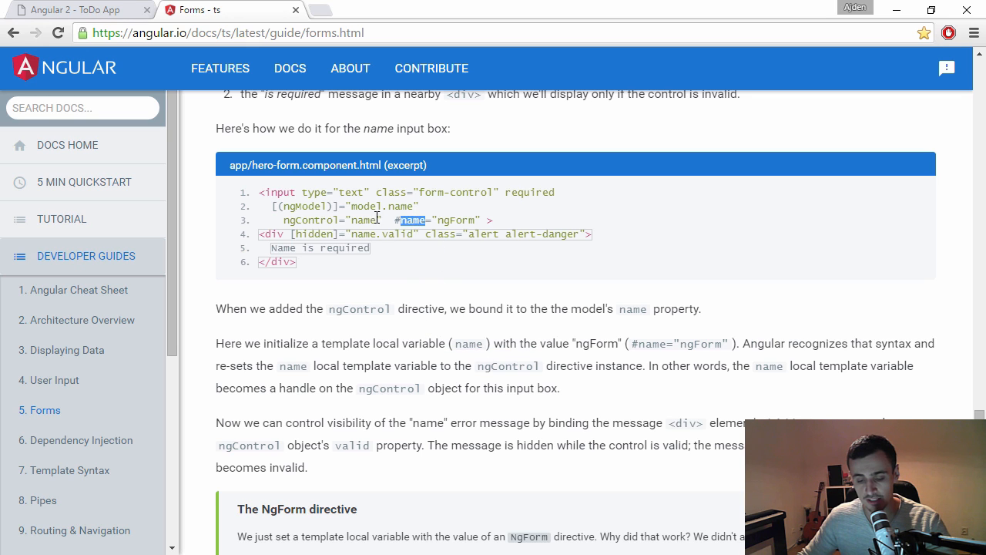
double_click(362, 219)
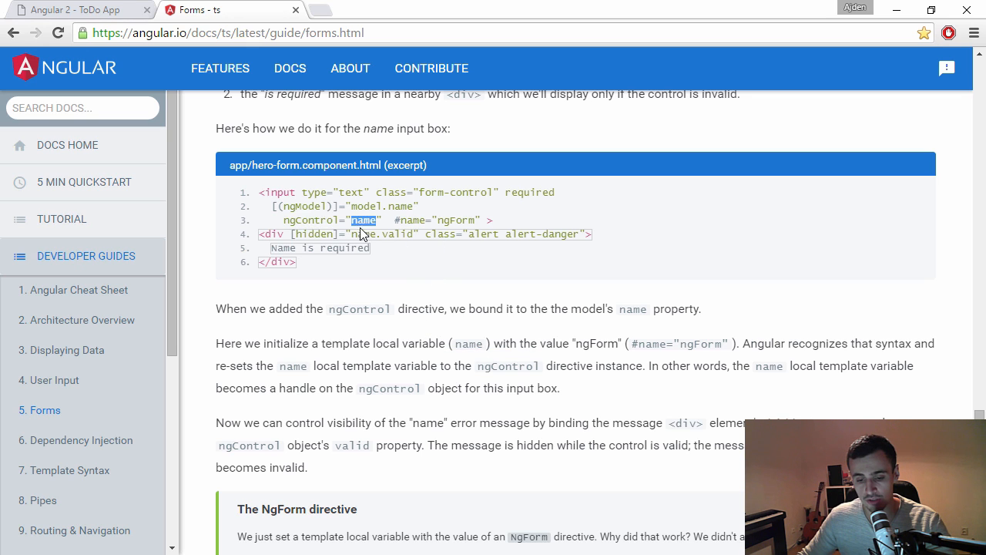
mouse_move(286, 222)
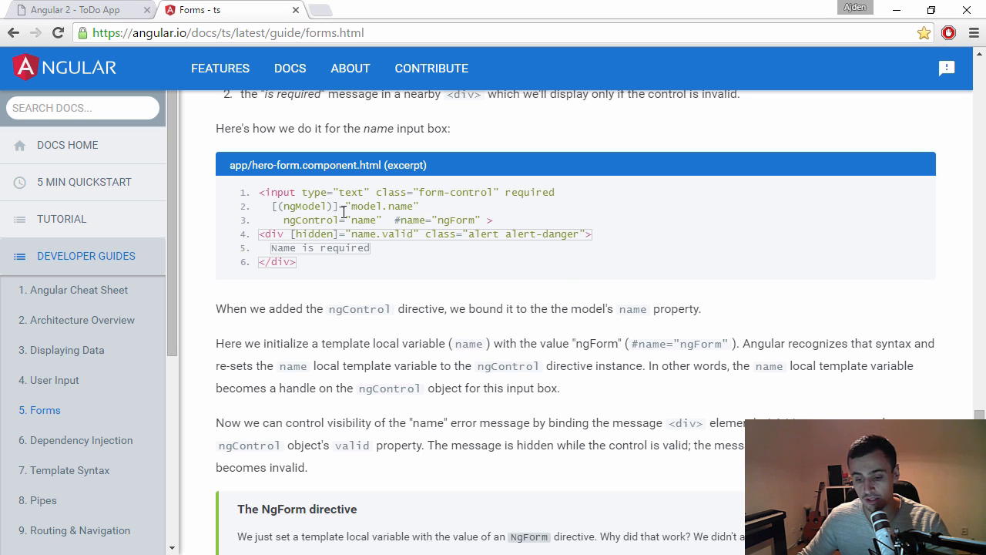
mouse_move(410, 223)
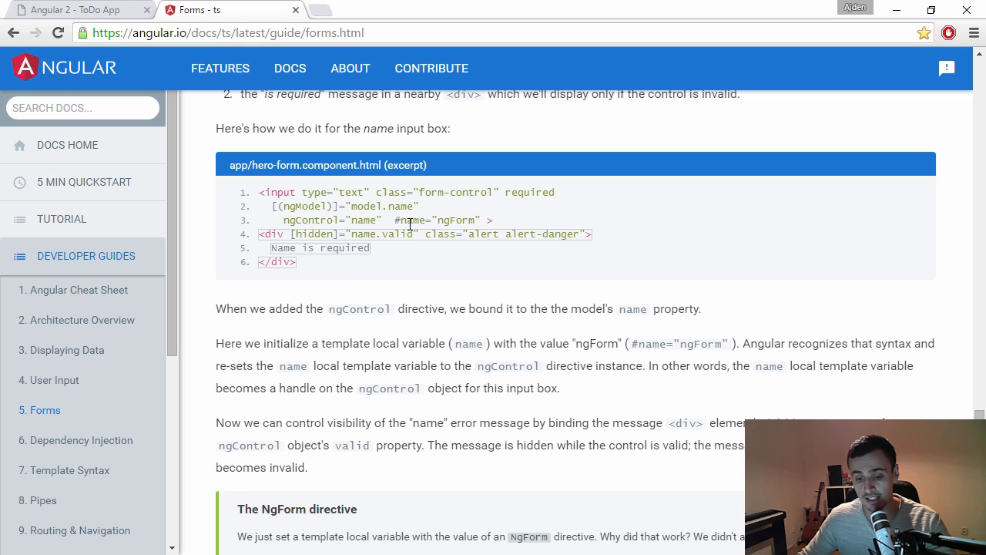
double_click(362, 234)
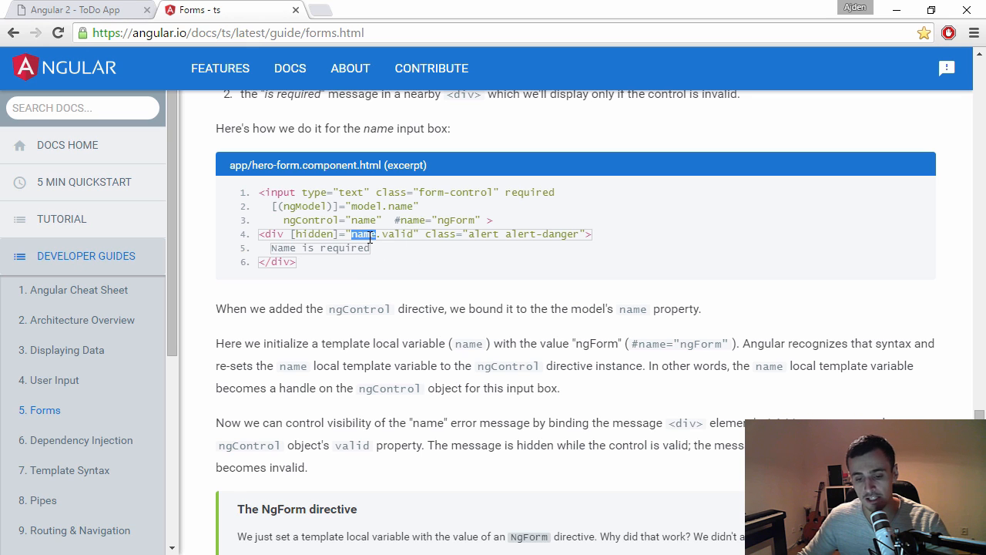
mouse_move(342, 293)
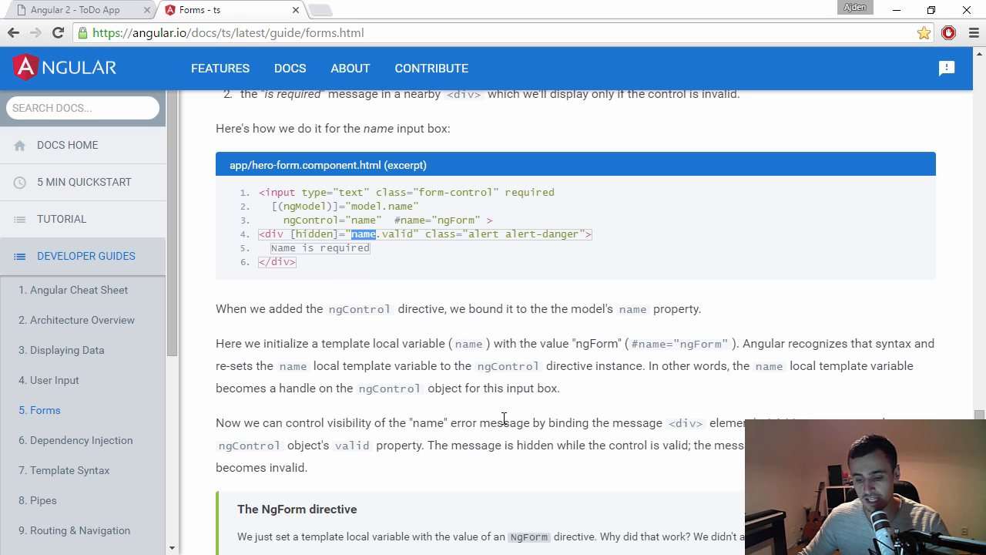
mouse_move(465, 419)
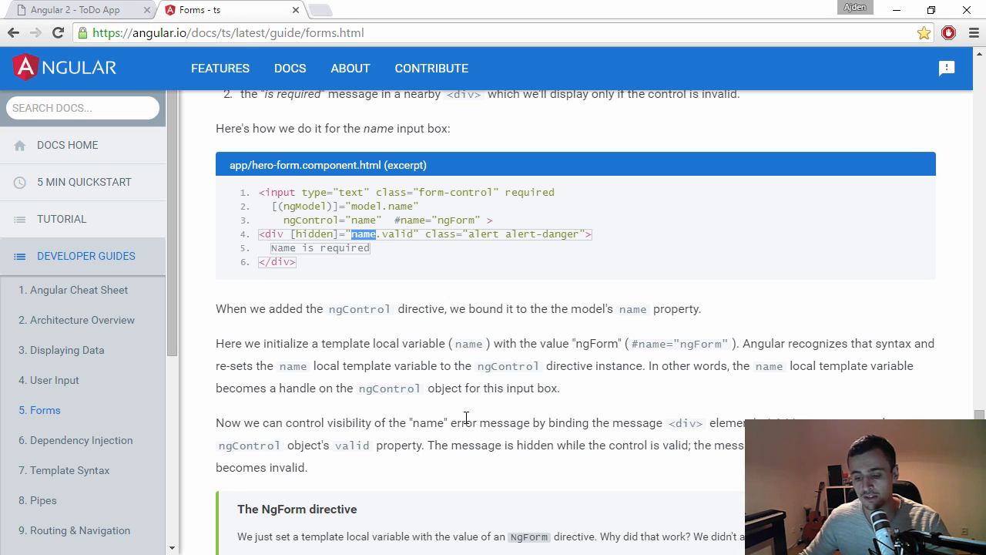
mouse_move(445, 281)
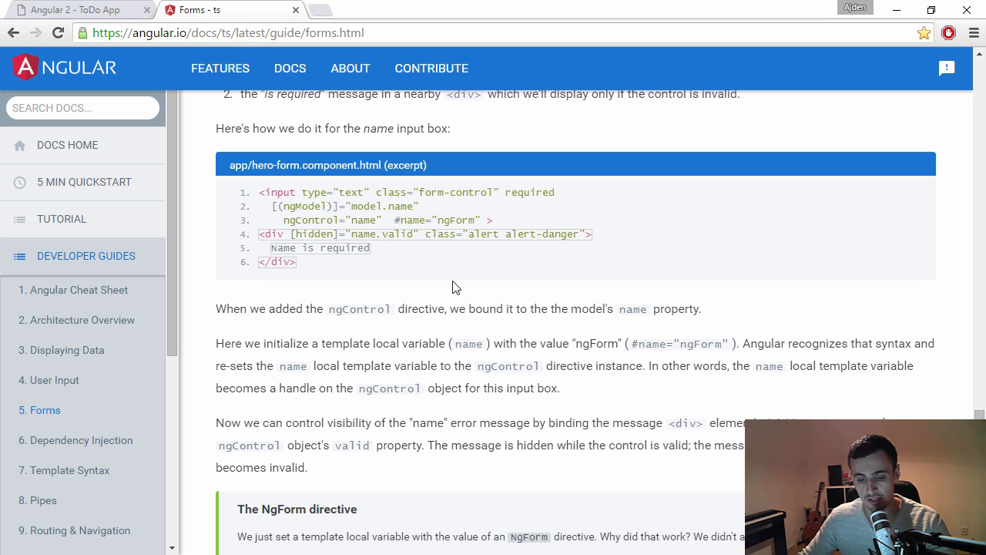
mouse_move(413, 238)
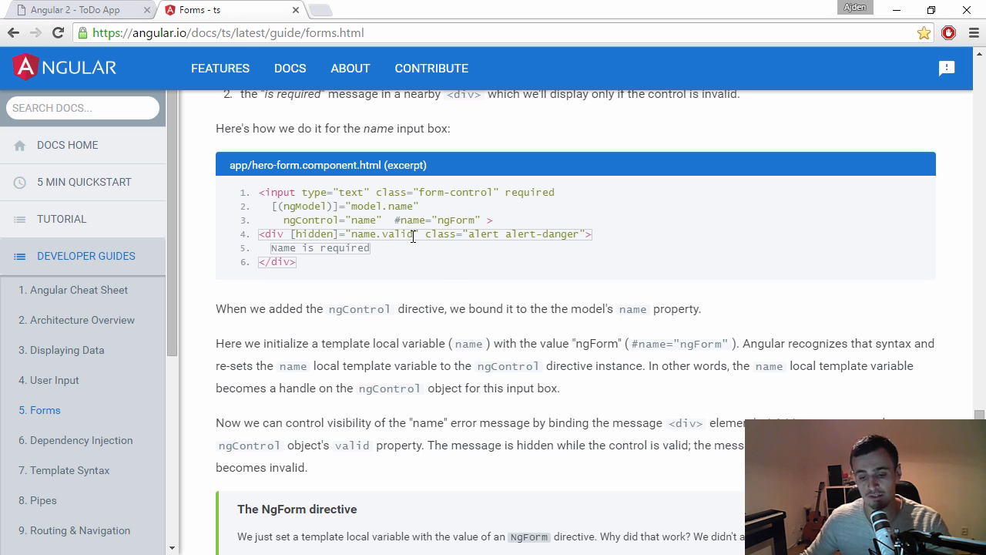
mouse_move(432, 280)
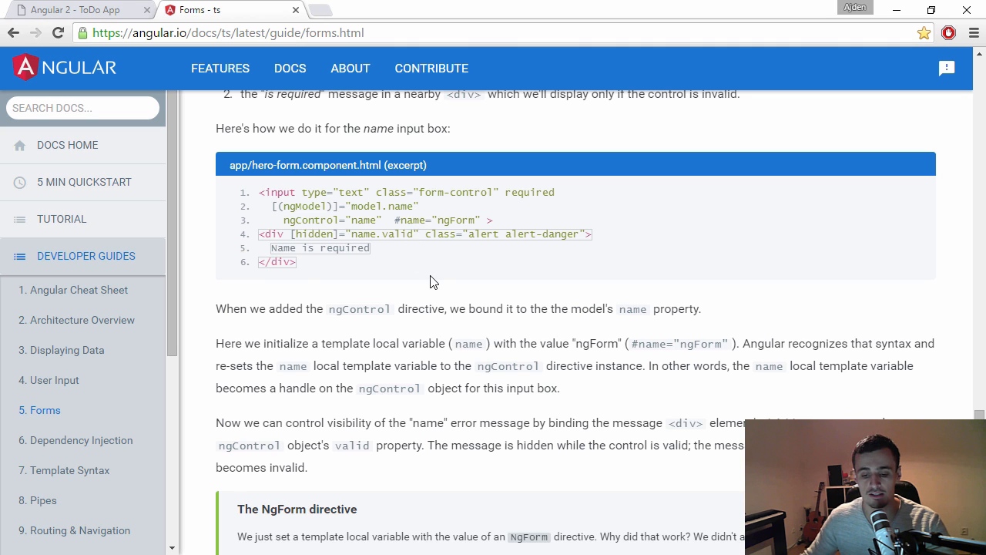
double_click(398, 235)
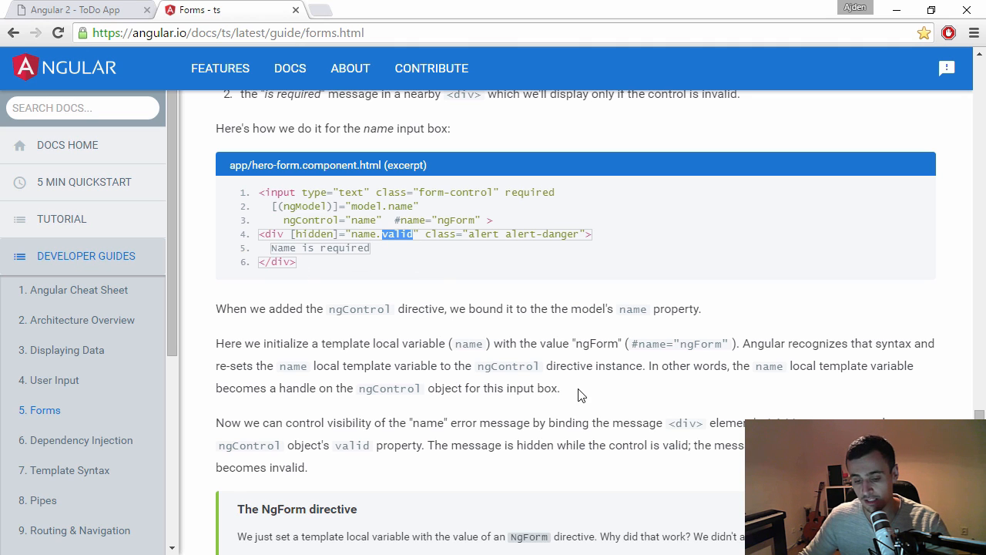
scroll(down, 3)
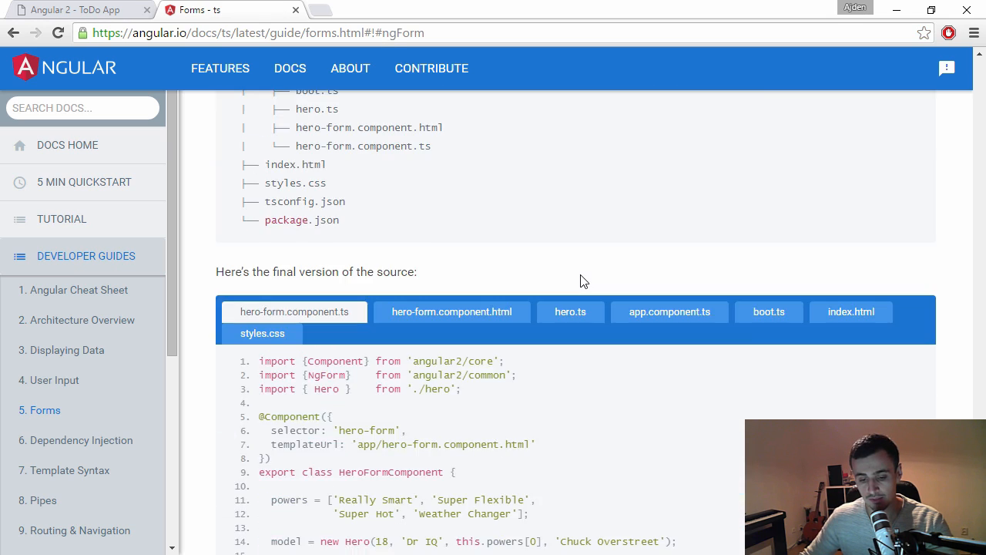
- Show hero-form.component.html, highlighting ngForm and model.name, down to the disabled submit button
scroll(down, 3)
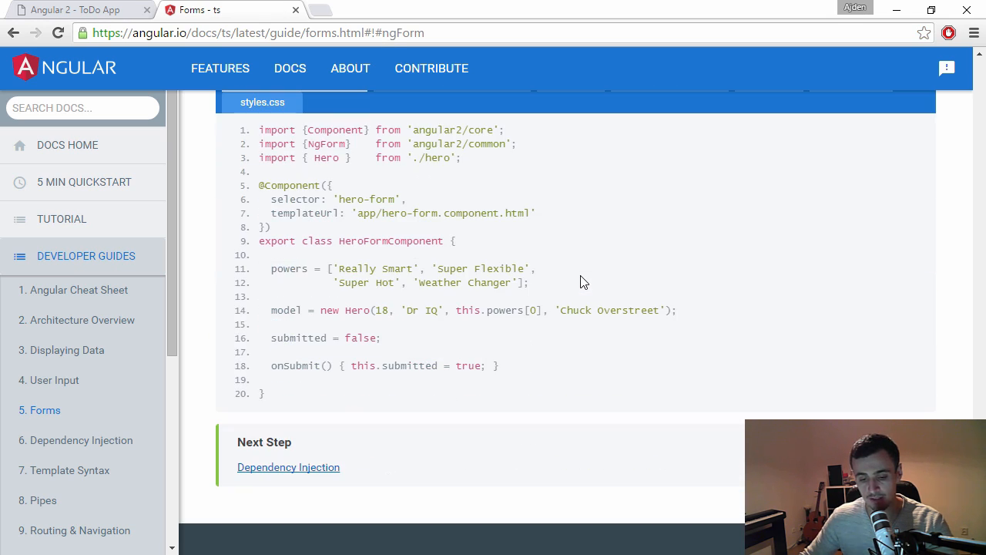
scroll(up, 3)
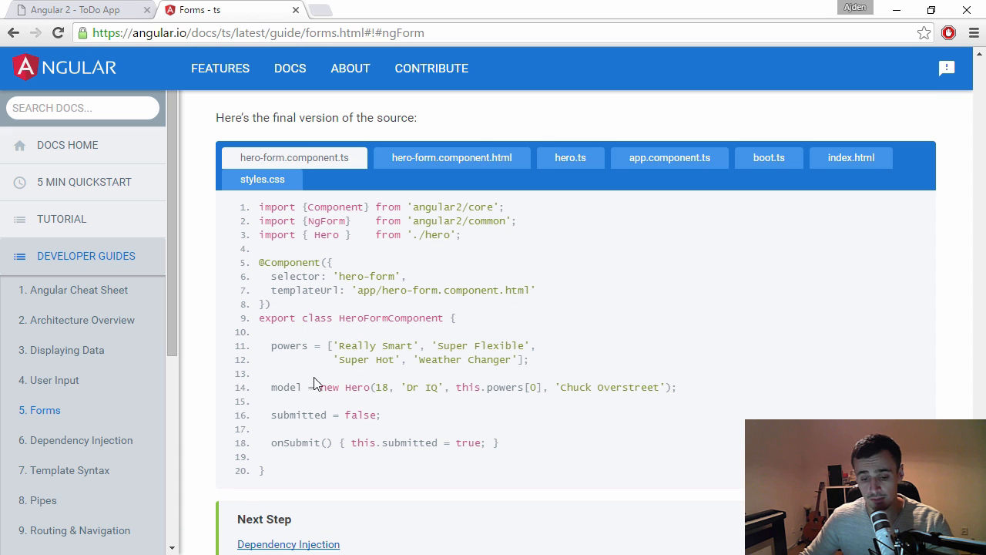
click(452, 157)
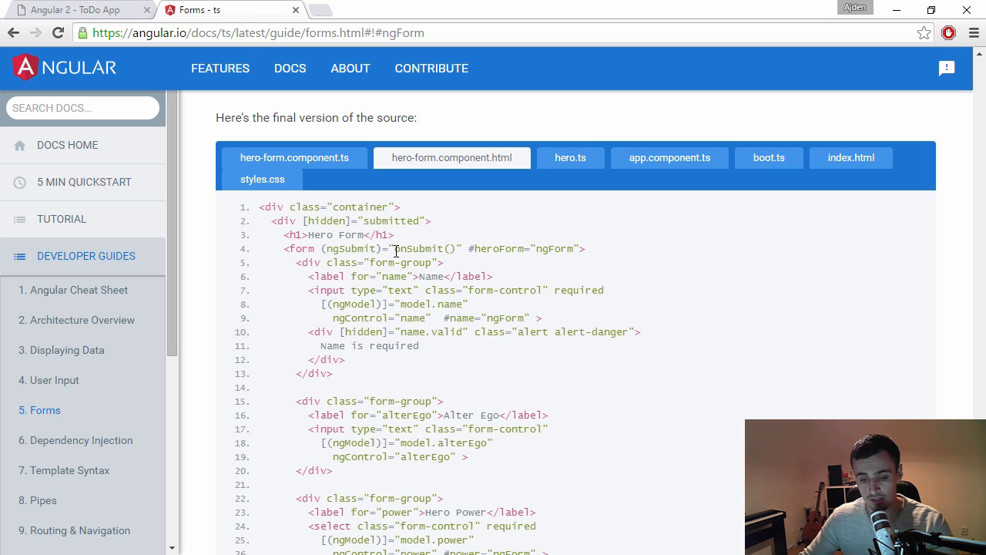
double_click(490, 248)
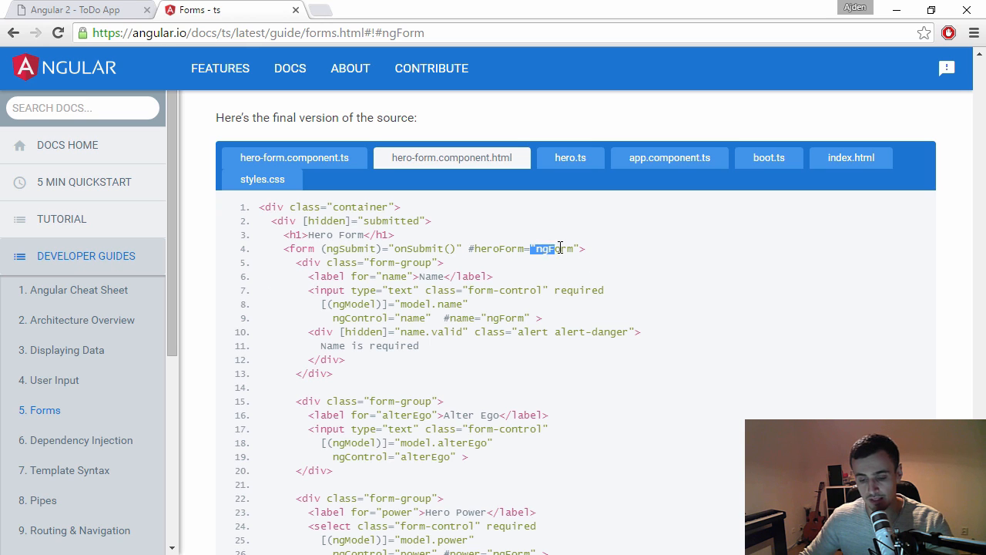
double_click(351, 248)
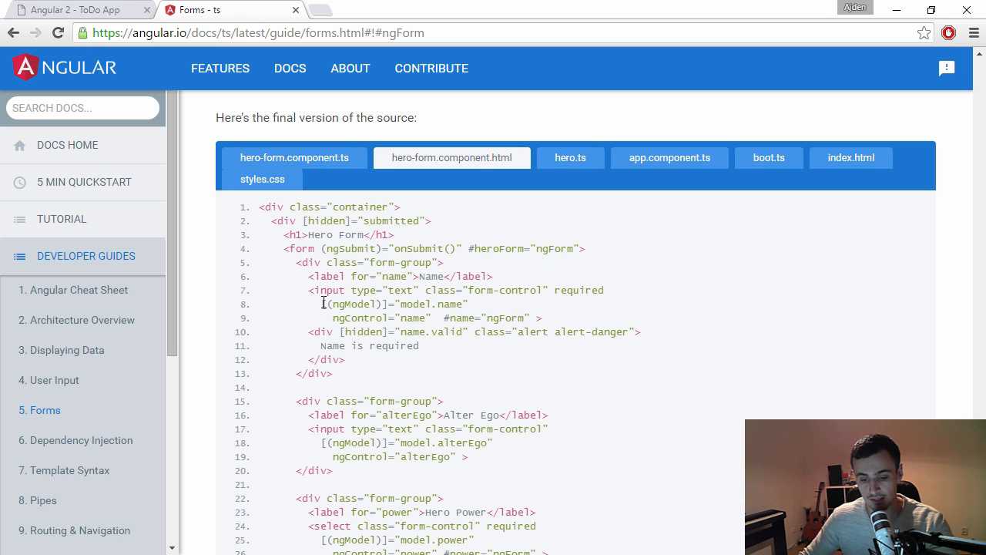
double_click(393, 304)
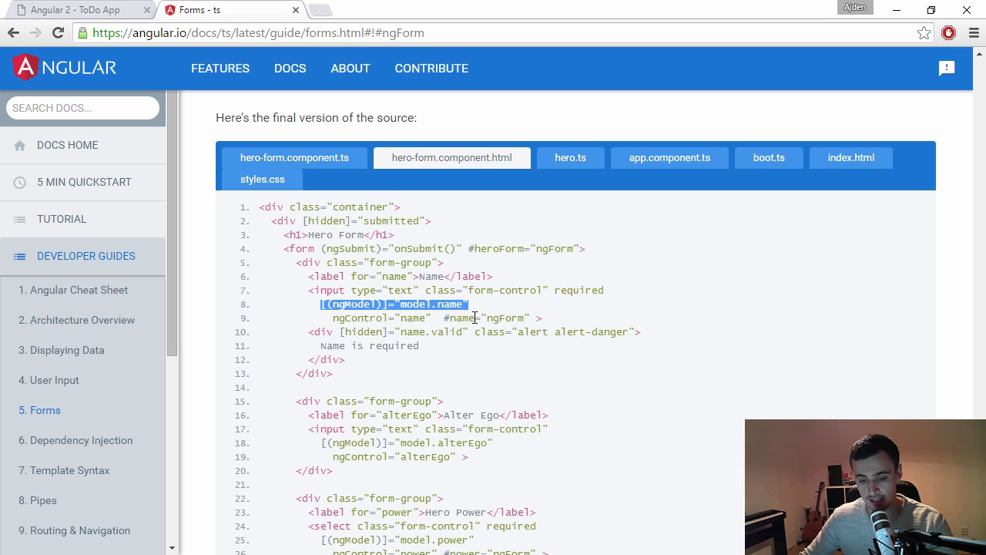
mouse_move(459, 316)
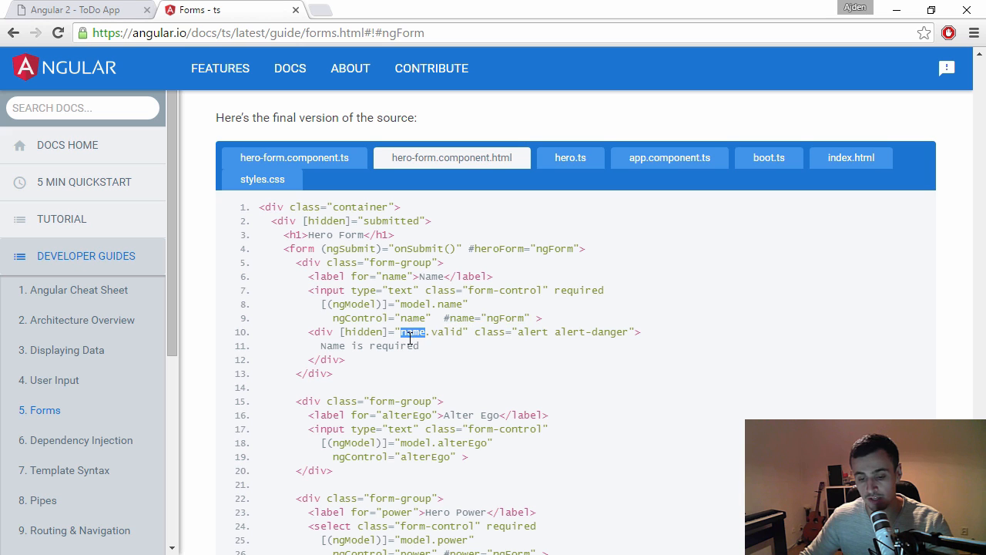
scroll(down, 3)
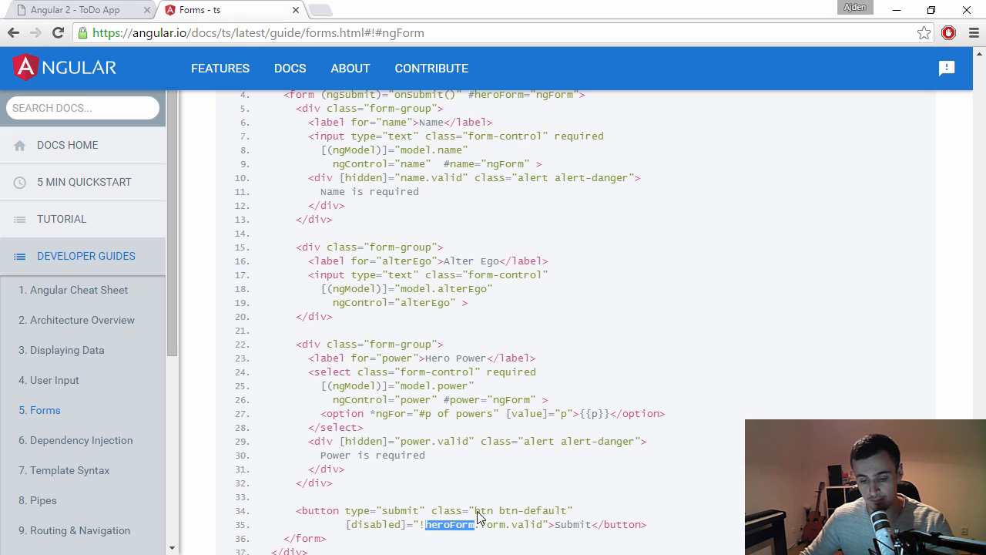
- Highlight the heroForm template variable and the form in the submit disabled binding in the guide listing
double_click(499, 96)
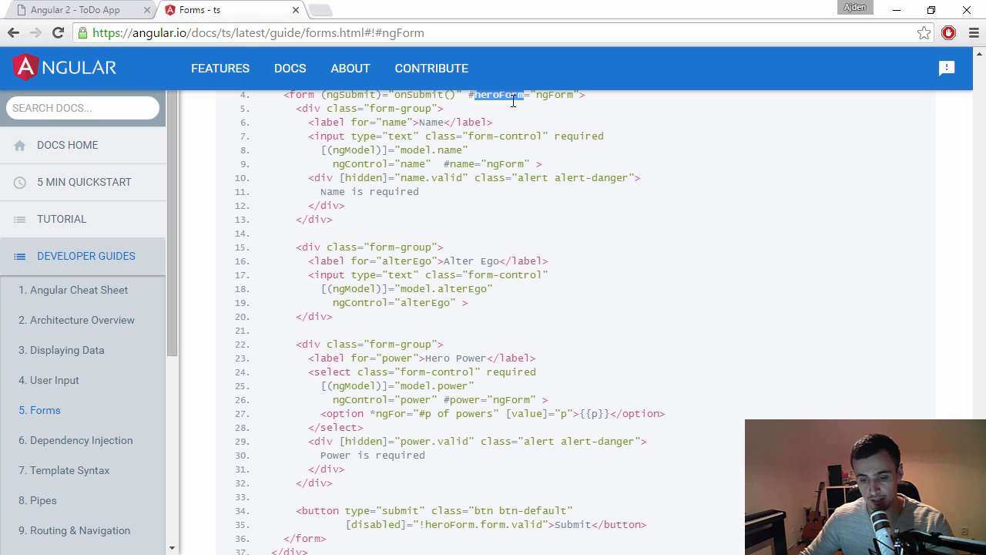
double_click(492, 524)
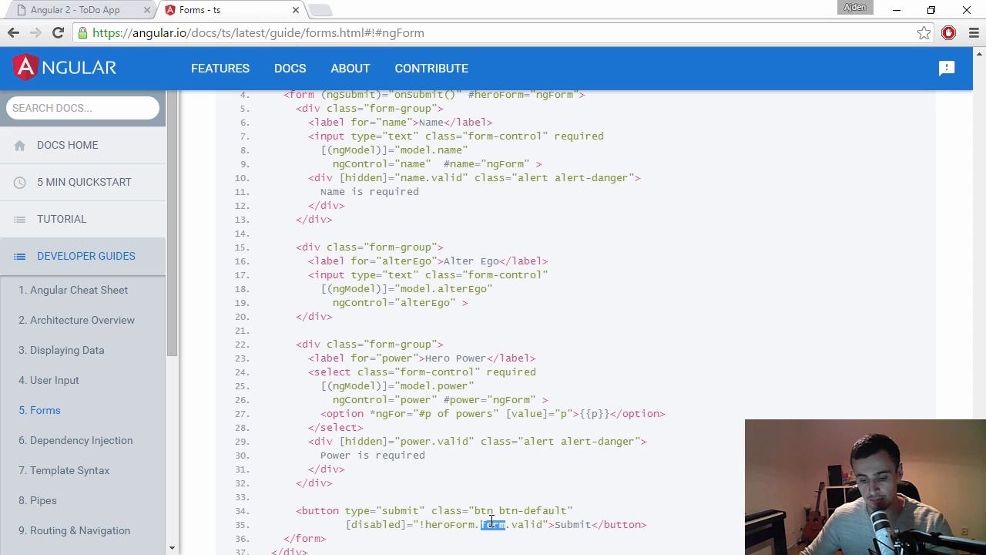
scroll(down, 3)
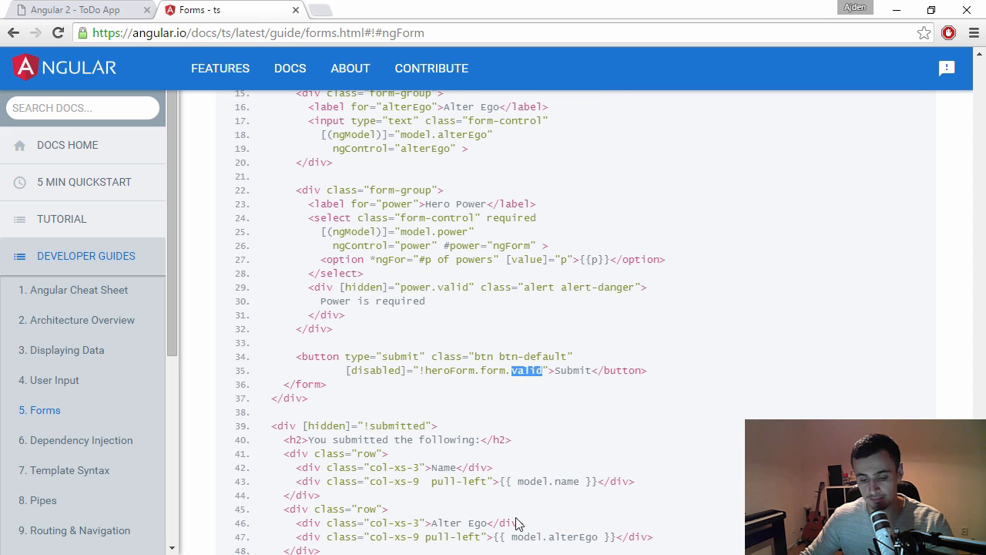
scroll(down, 3)
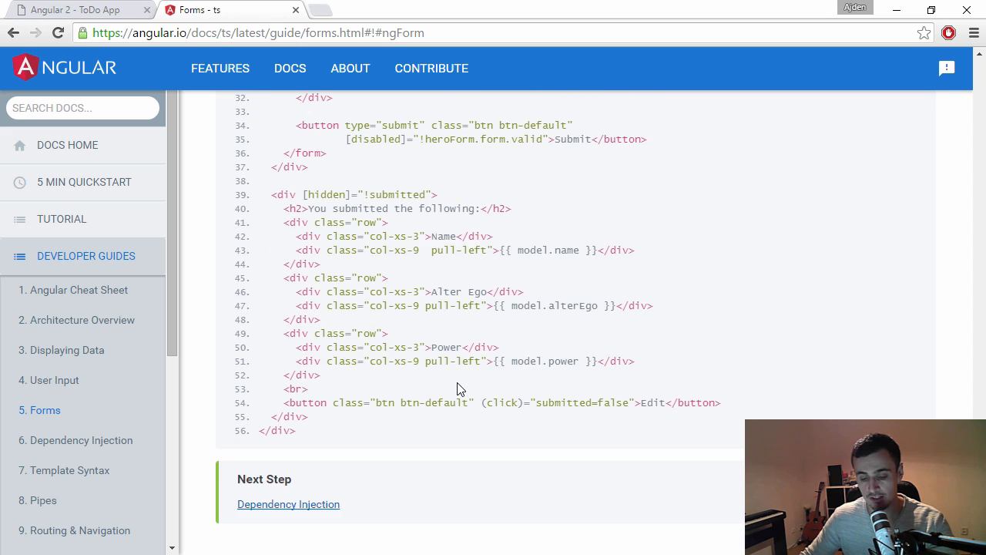
scroll(up, 3)
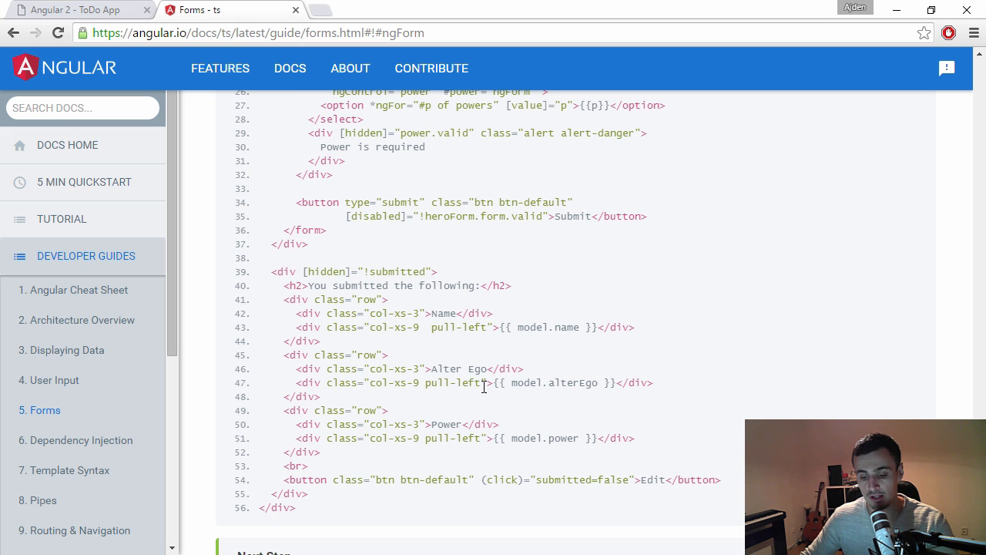
scroll(up, 3)
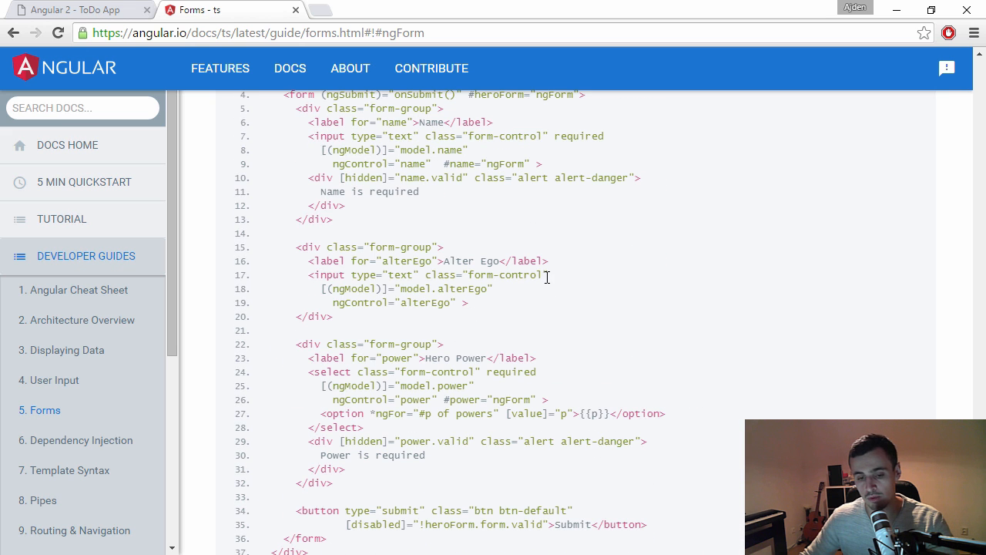
mouse_move(419, 307)
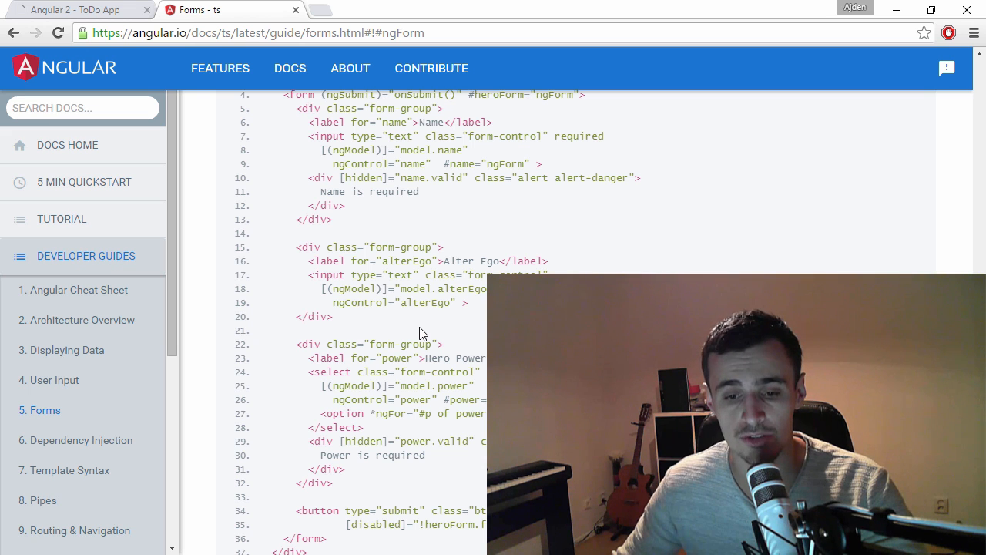
- Return to the running Angular 2 ToDo App tab with its todo.ts FormBuilder source
click(77, 9)
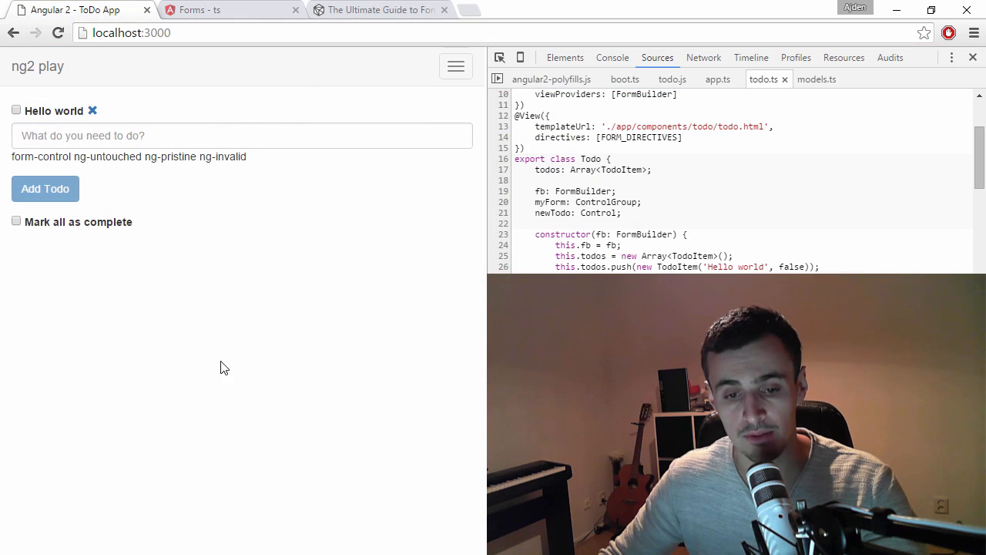
mouse_move(376, 405)
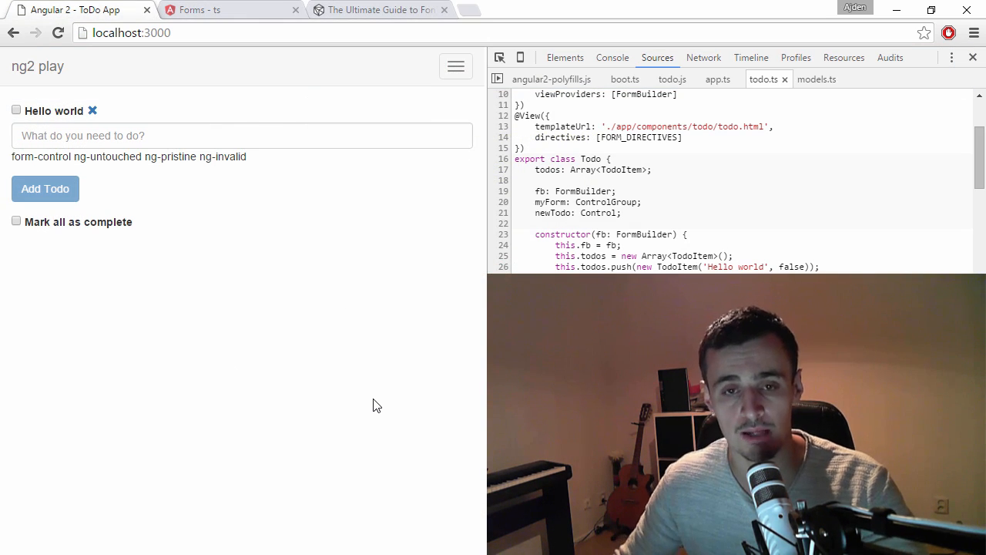